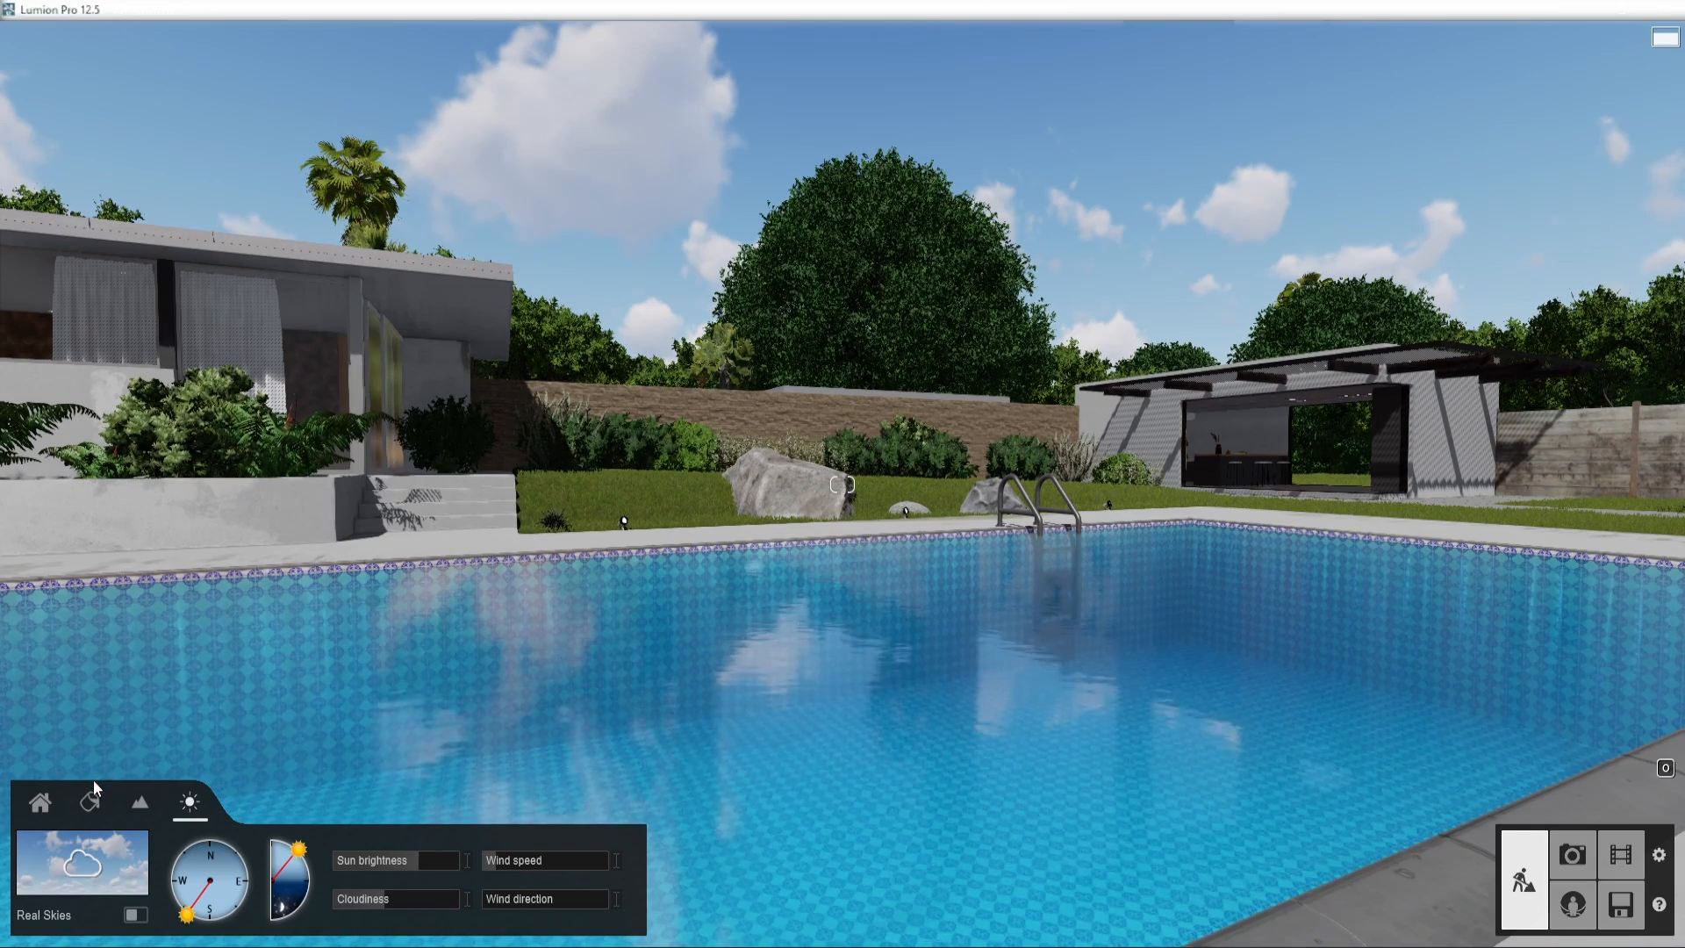
Switch to Photo mode to work on the photo shots.
left_click(90, 802)
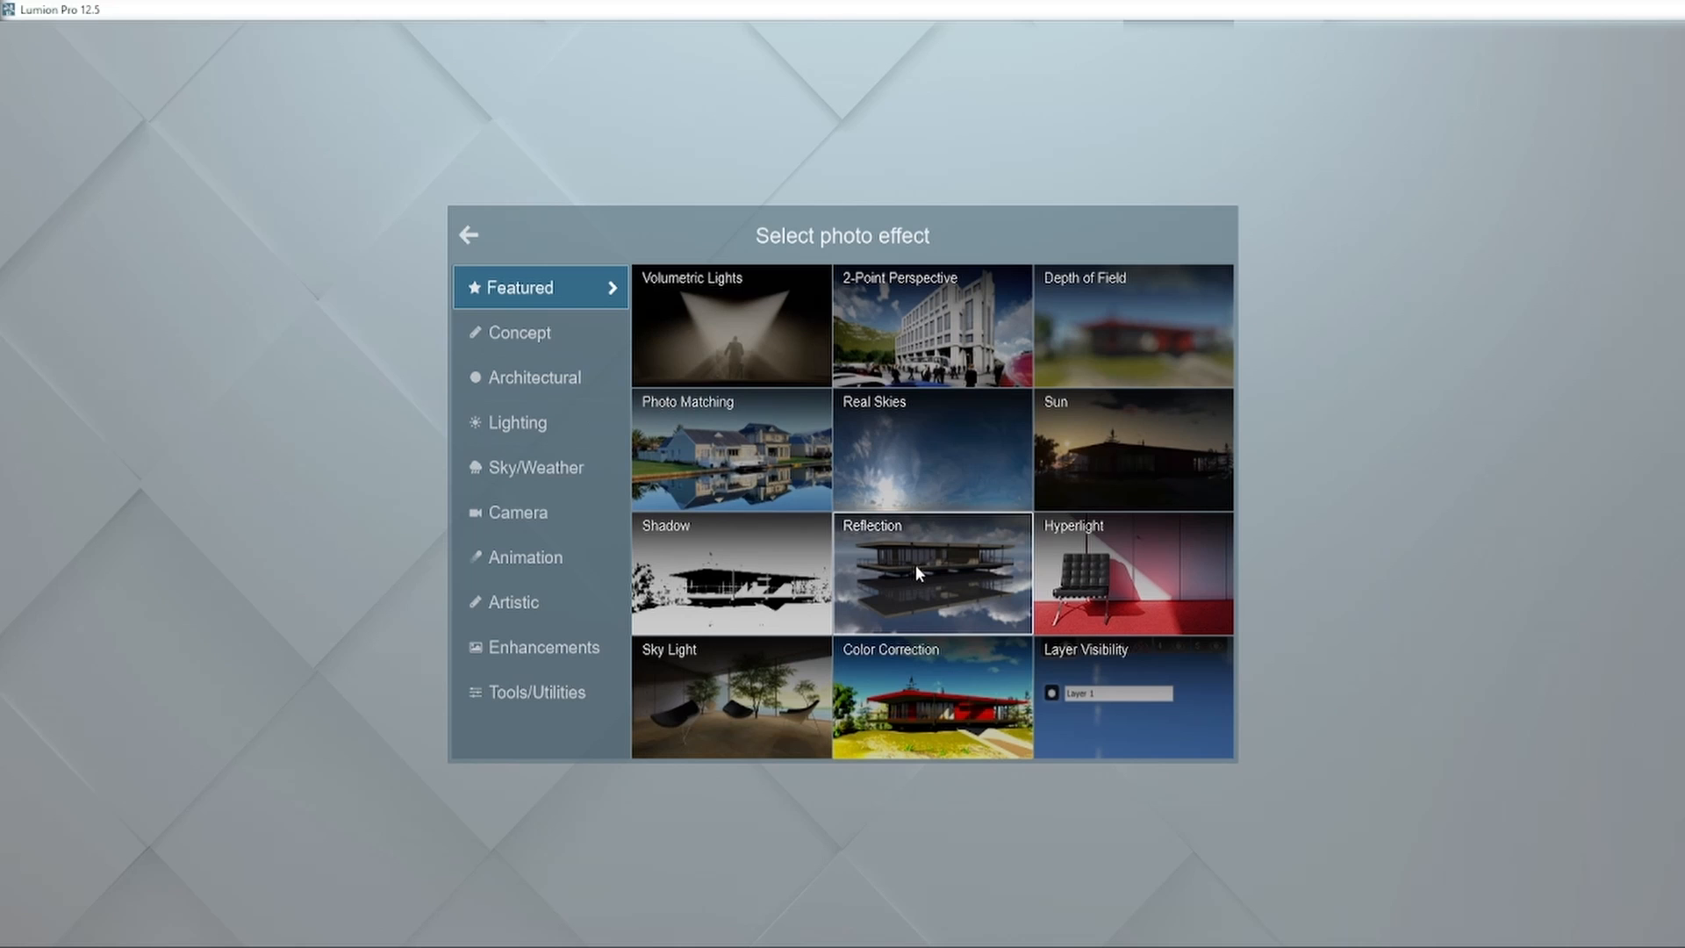
Add a Reflection effect to the Pool View photo with Speedray set to On.
left_click(930, 572)
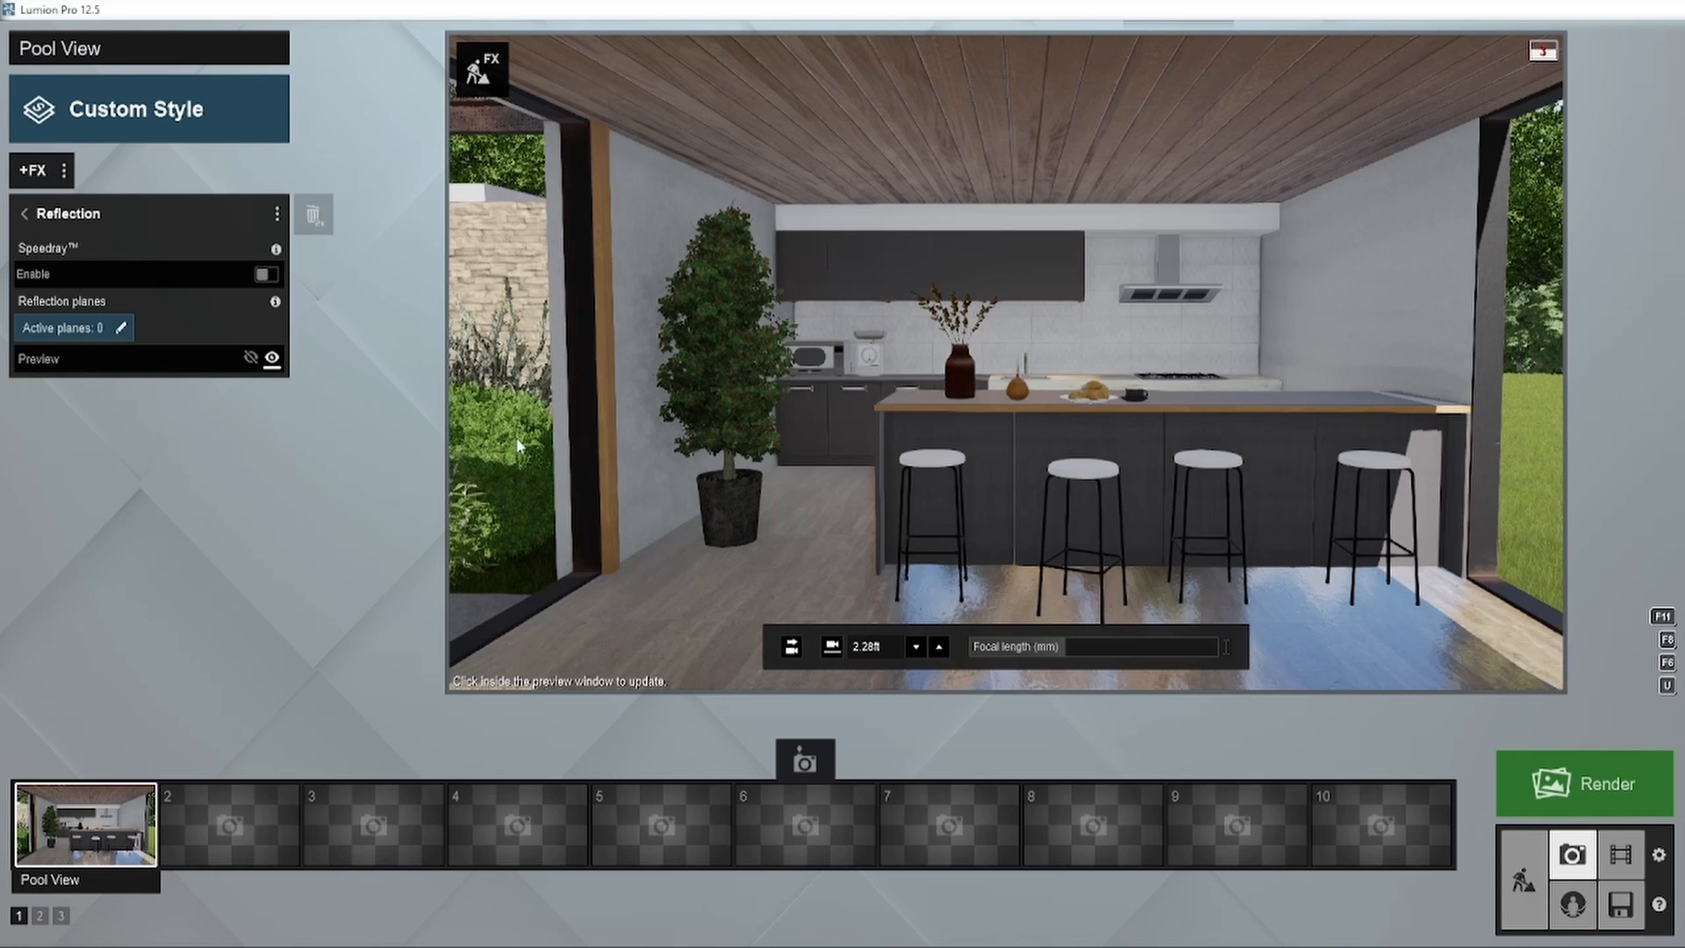
left_click(265, 274)
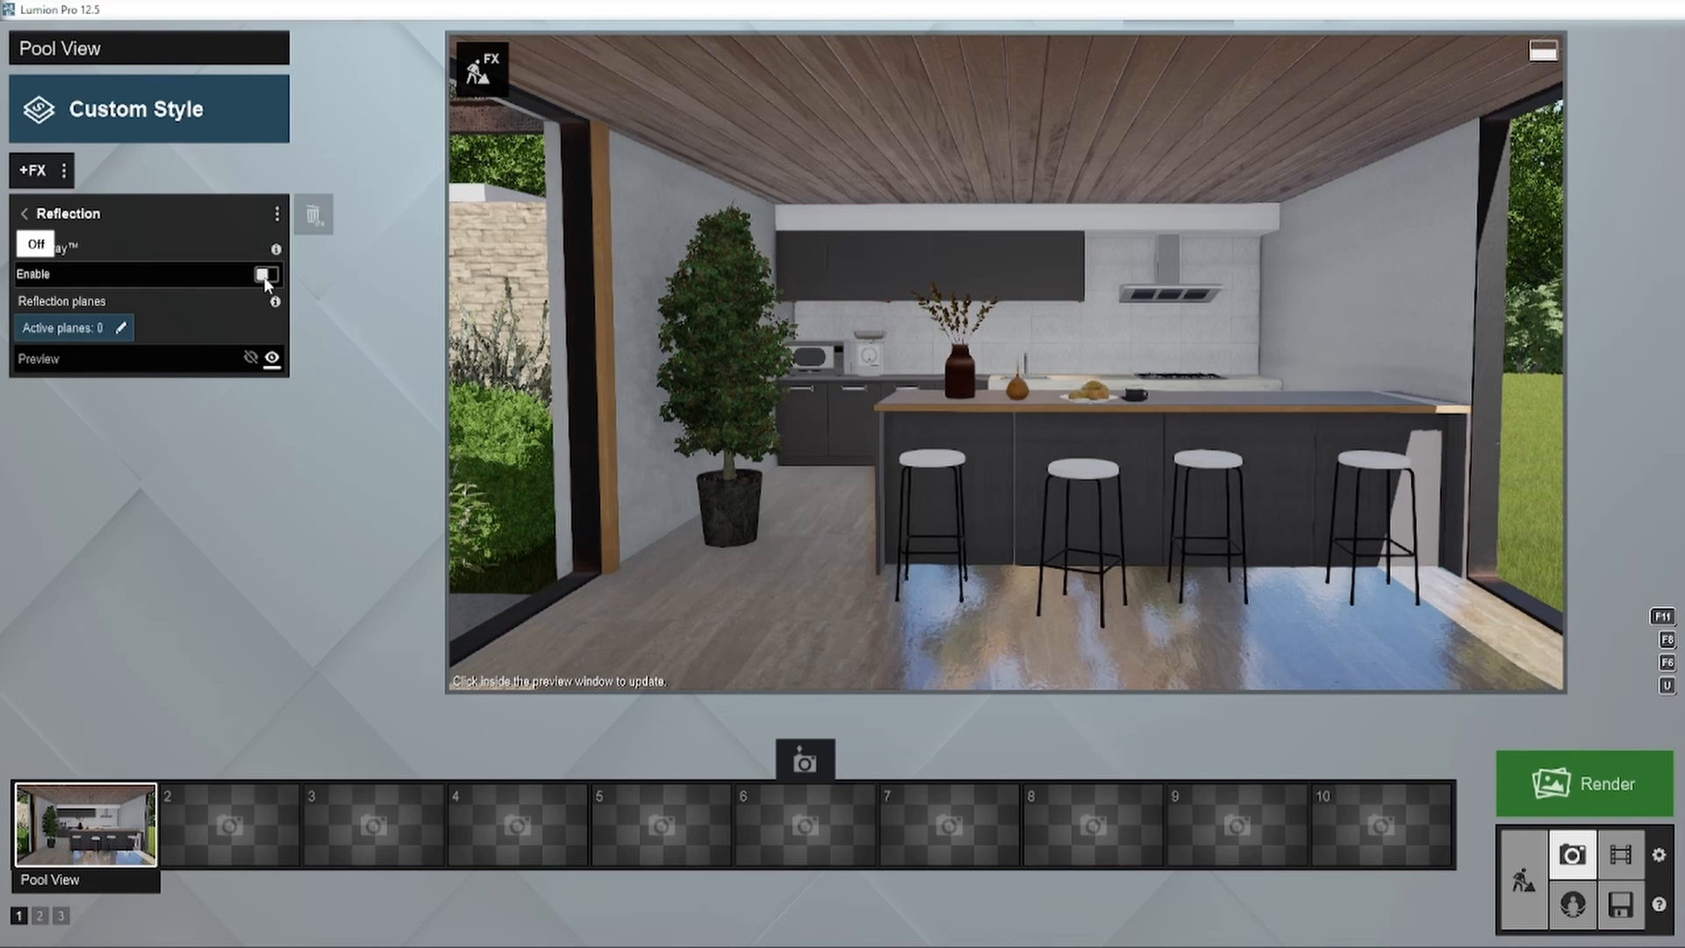
left_click(265, 274)
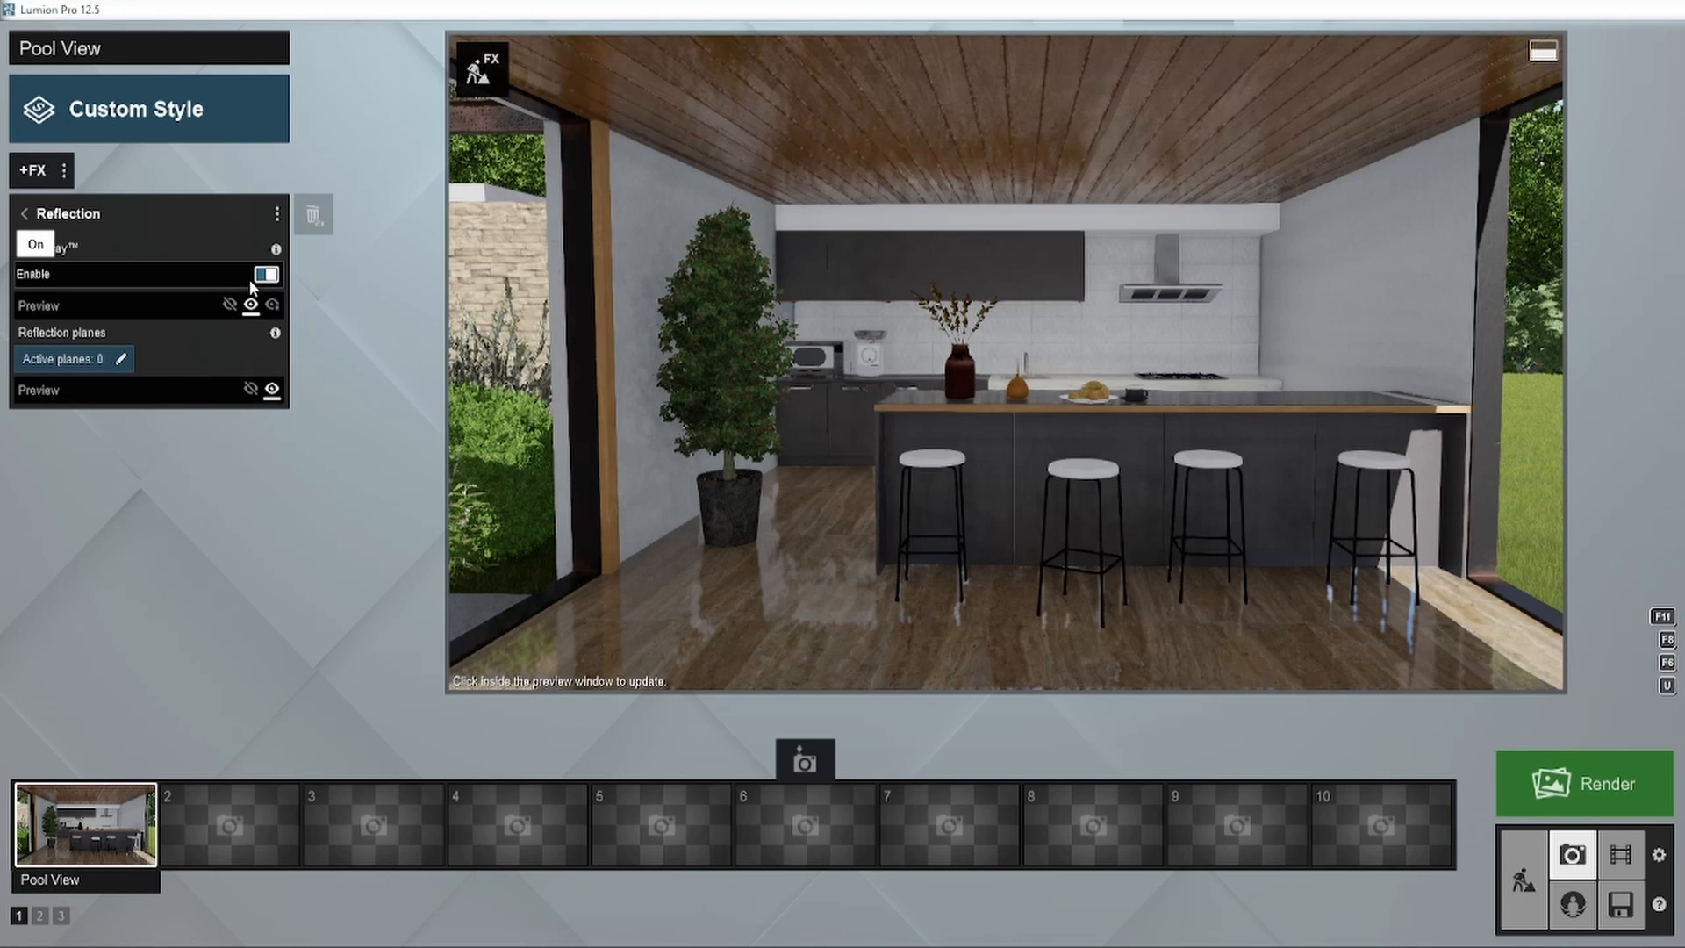
left_click(267, 276)
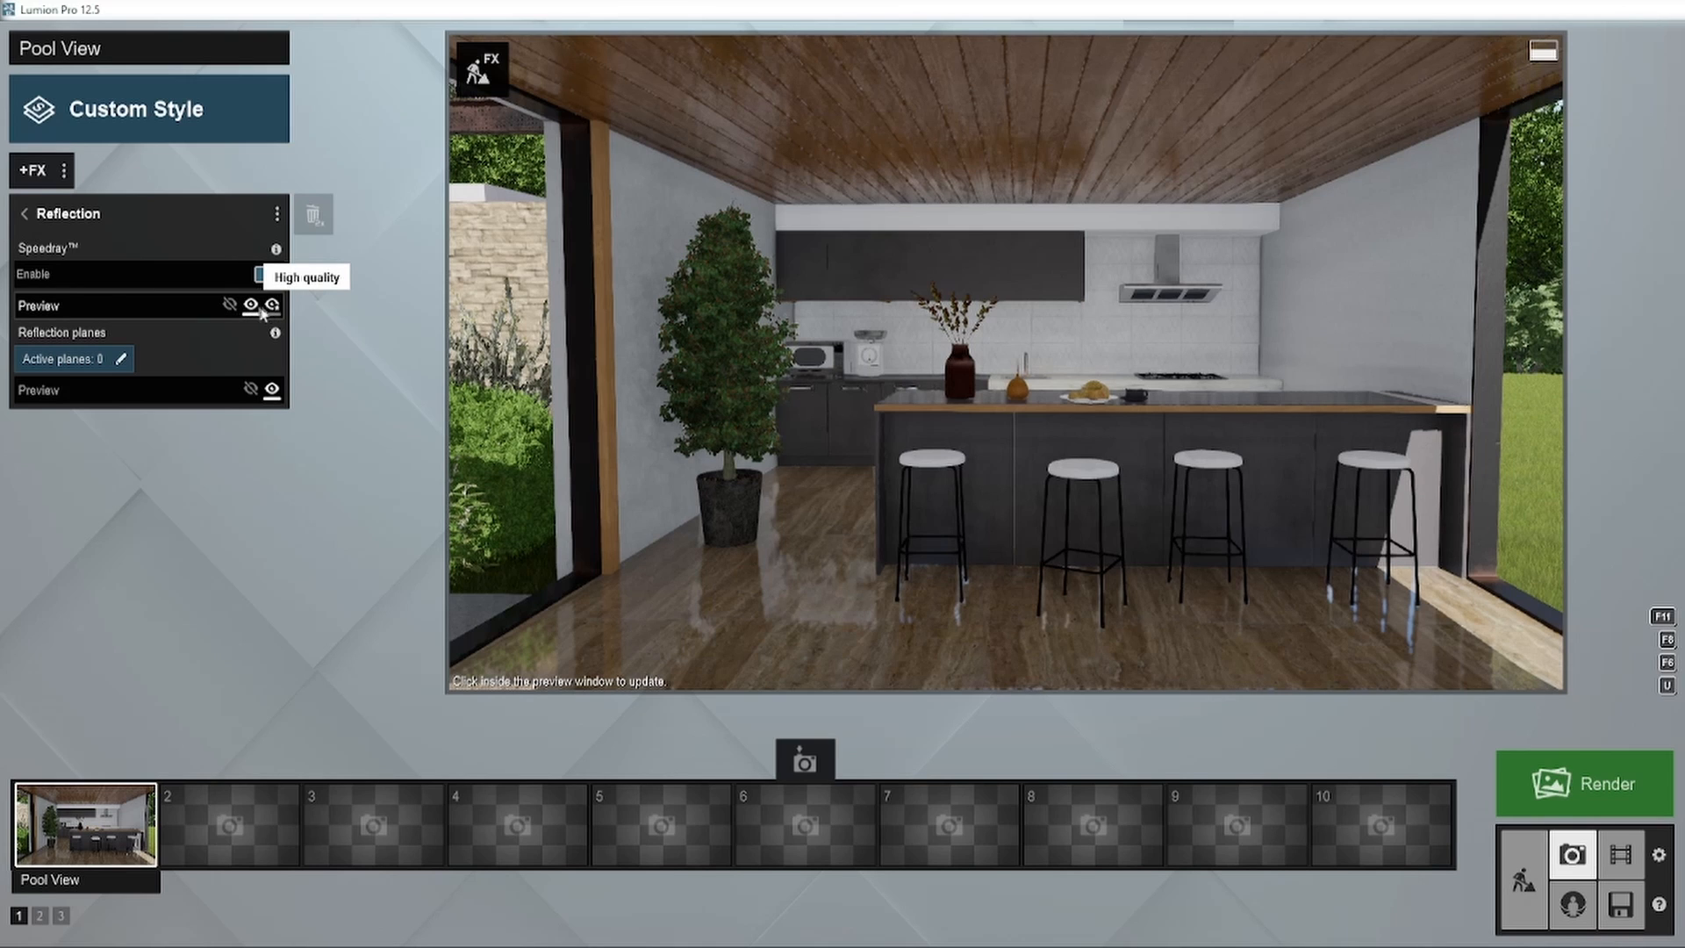
Compare the Speedray preview at normal quality, then leave it on high quality.
left_click(228, 306)
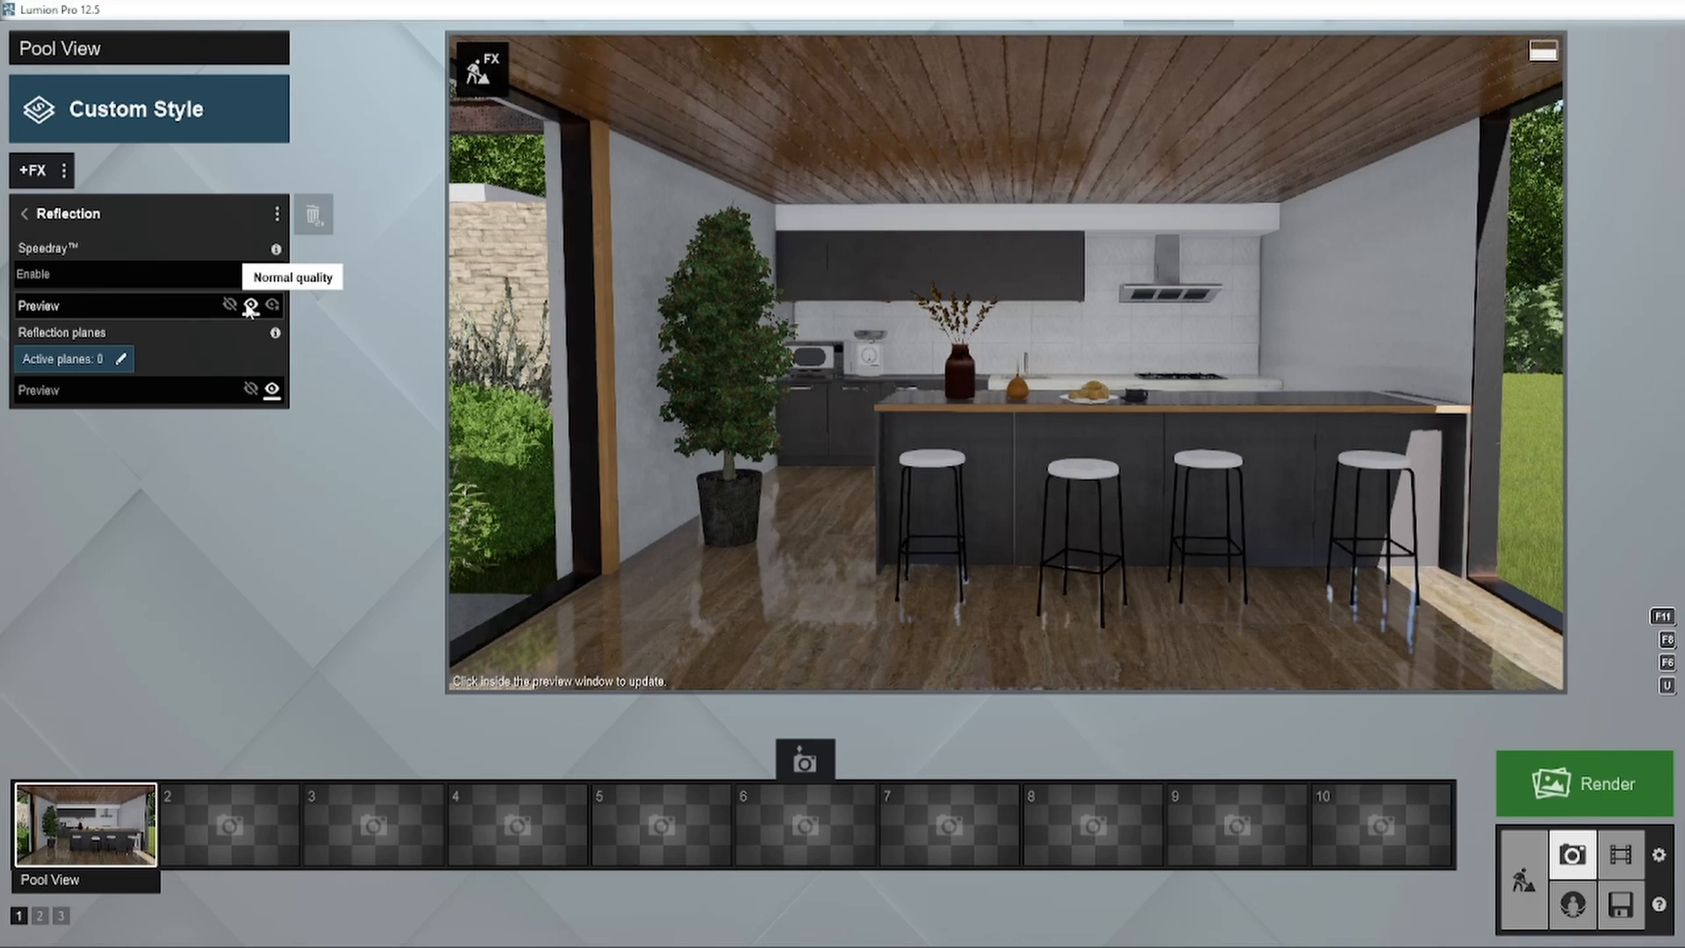
left_click(250, 306)
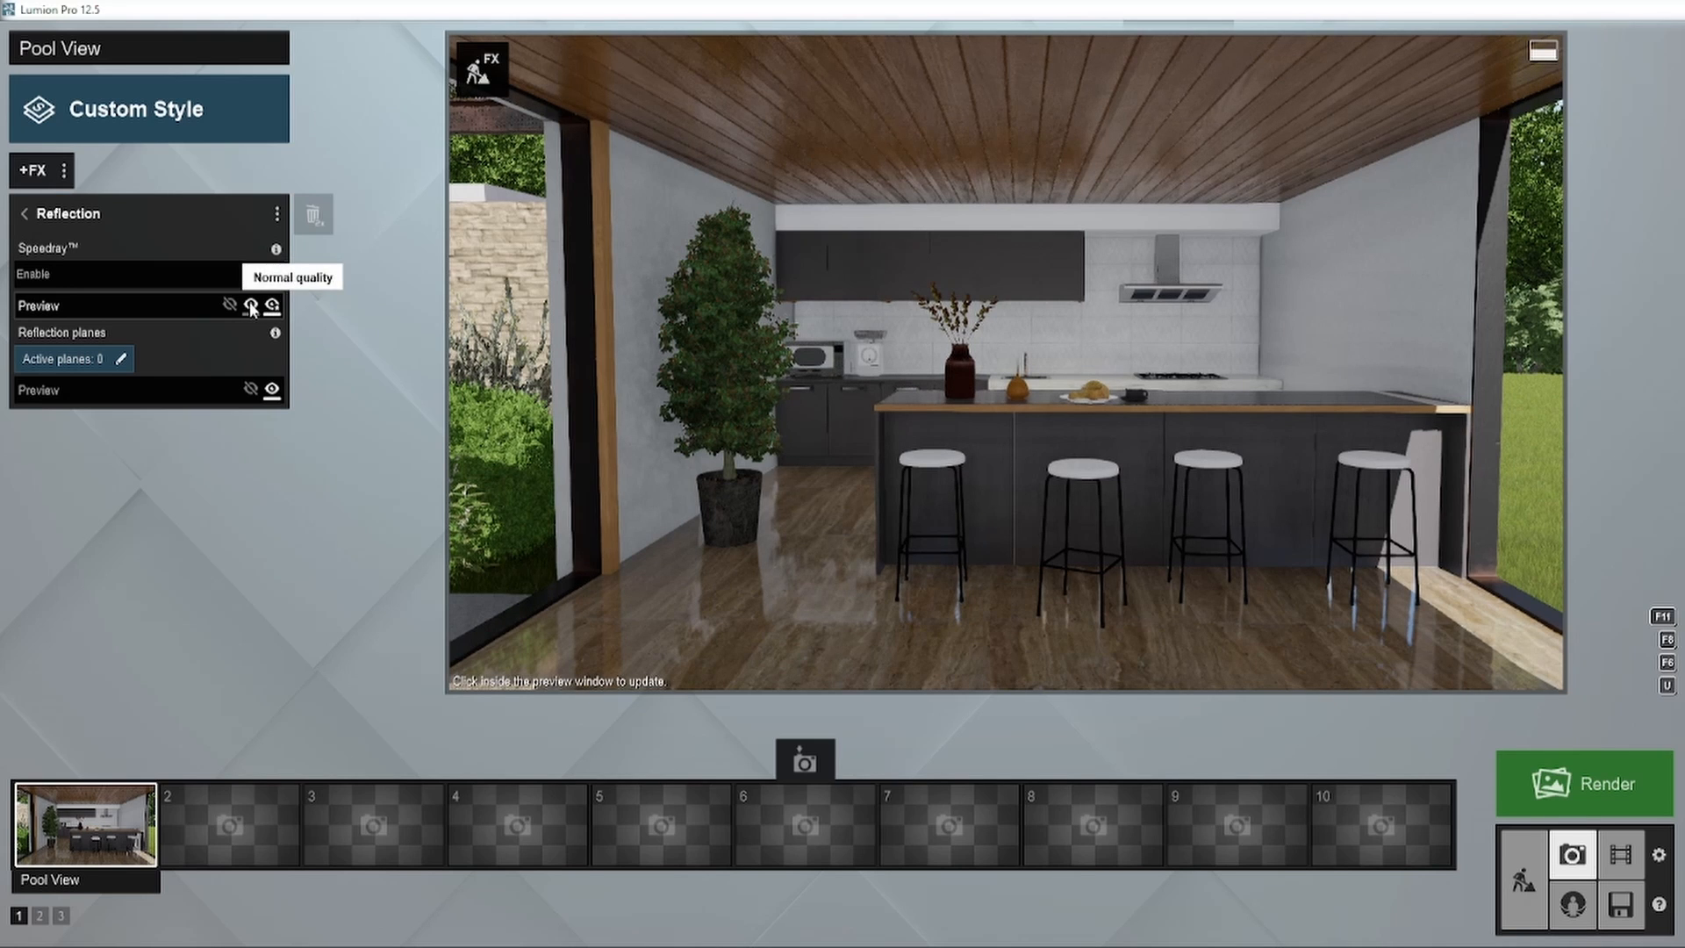
left_click(265, 273)
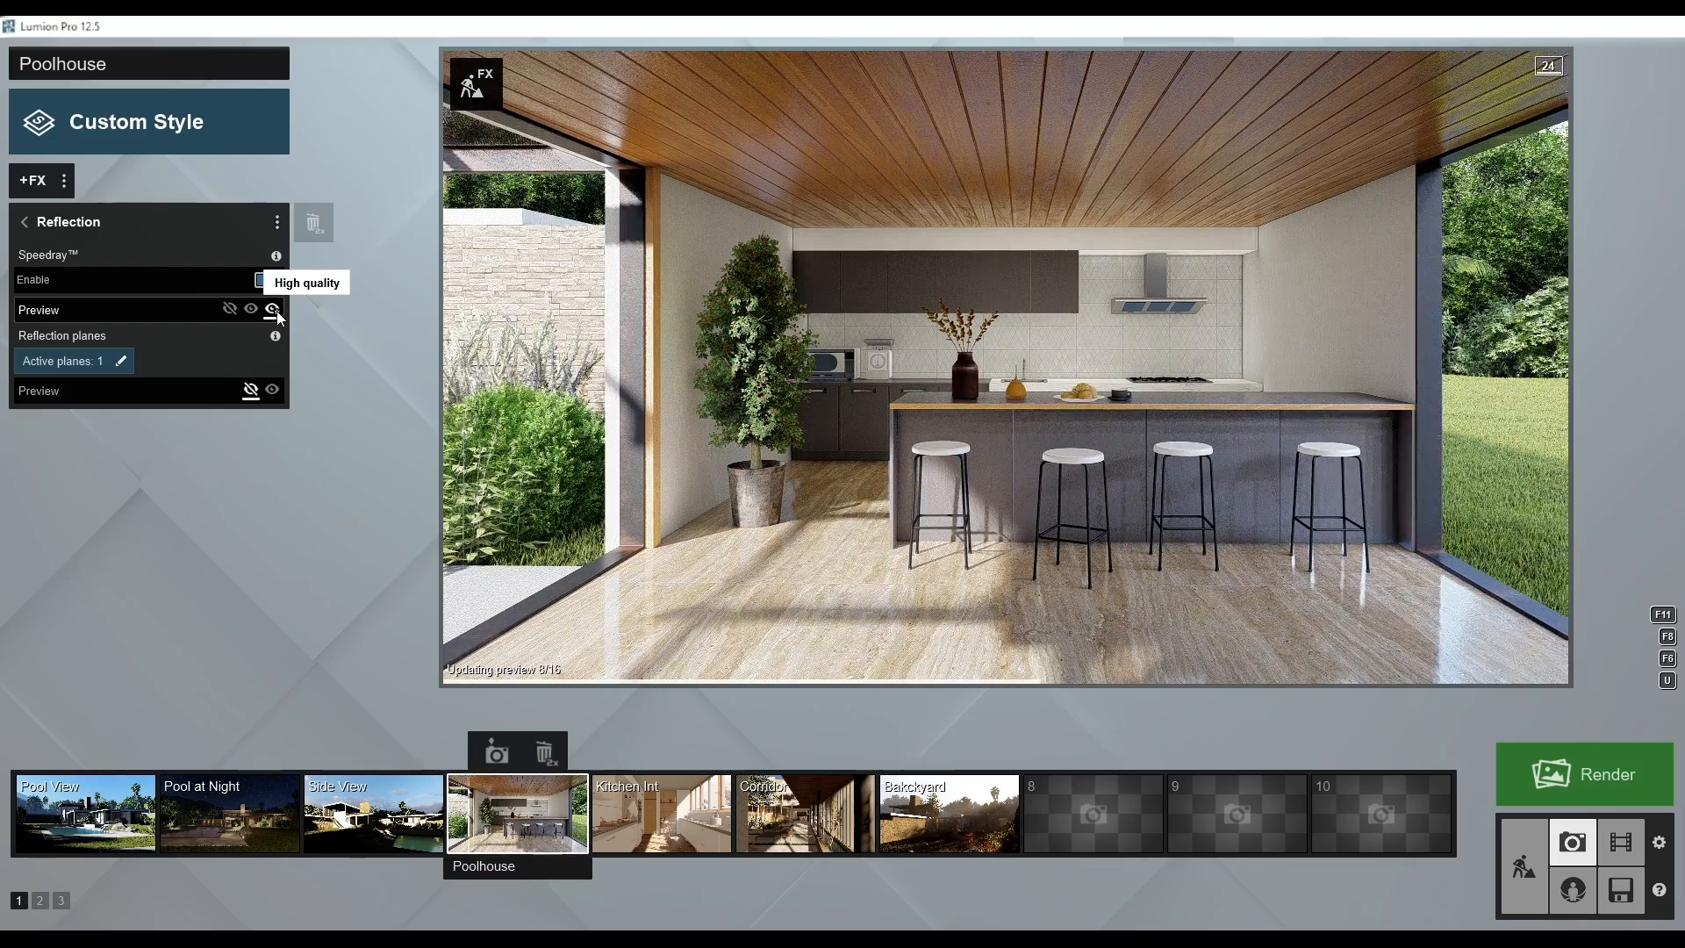
Return to the Pool View photo, whose Reflection effect has Speedray off.
left_click(84, 813)
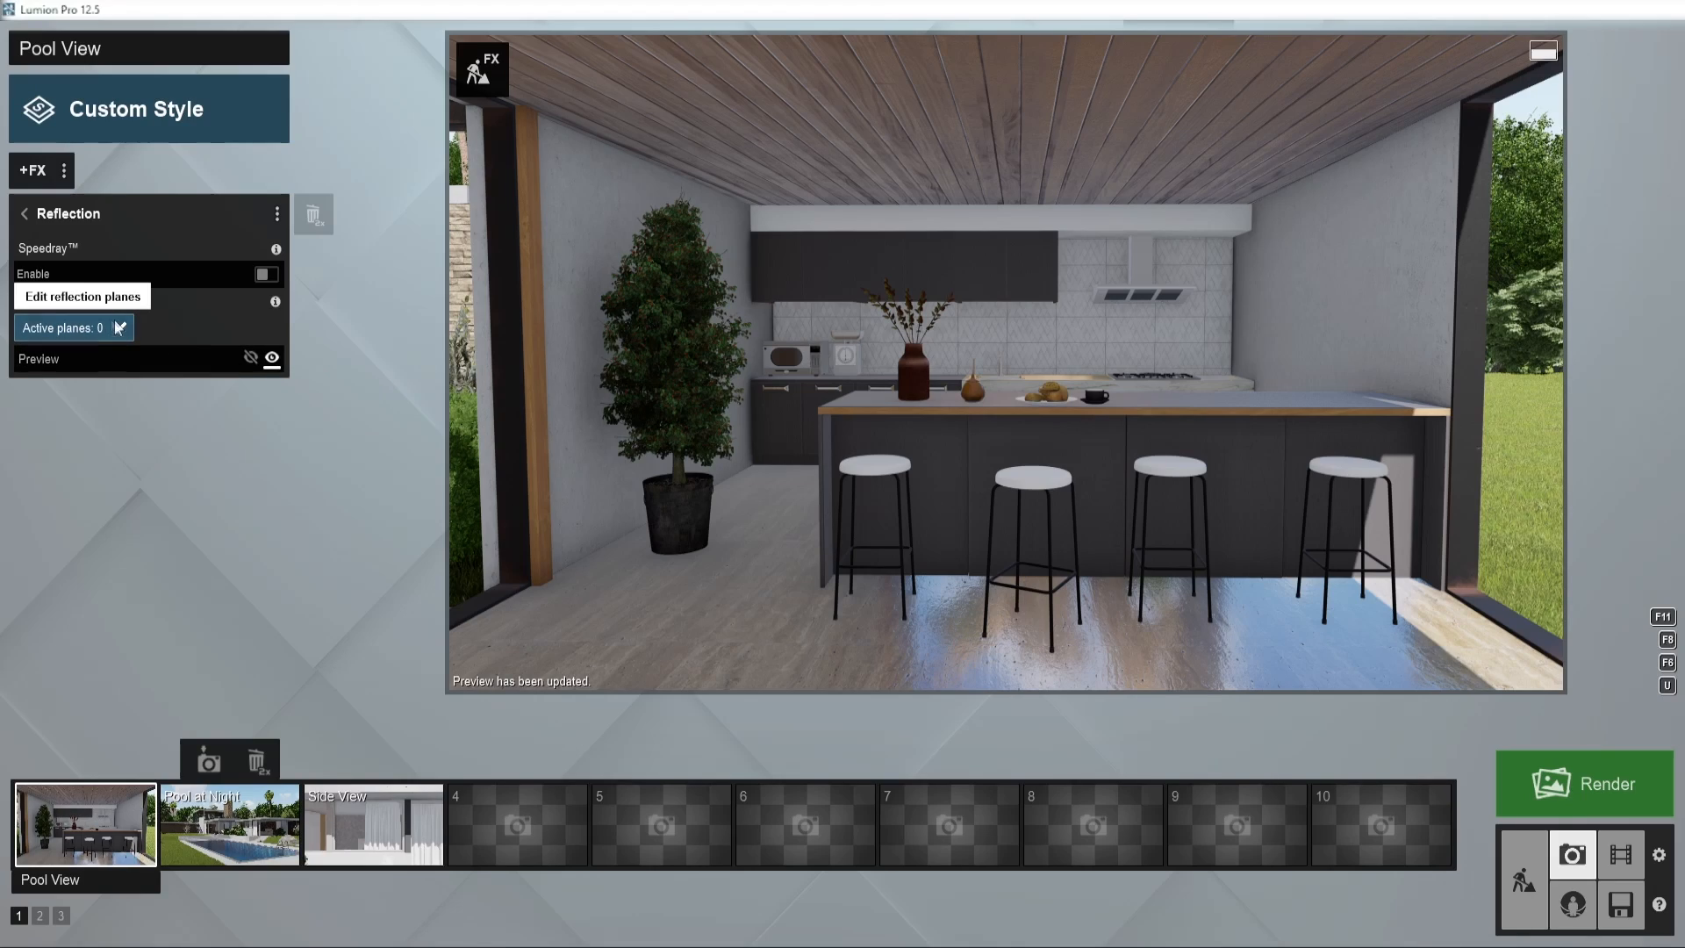
left_click(82, 295)
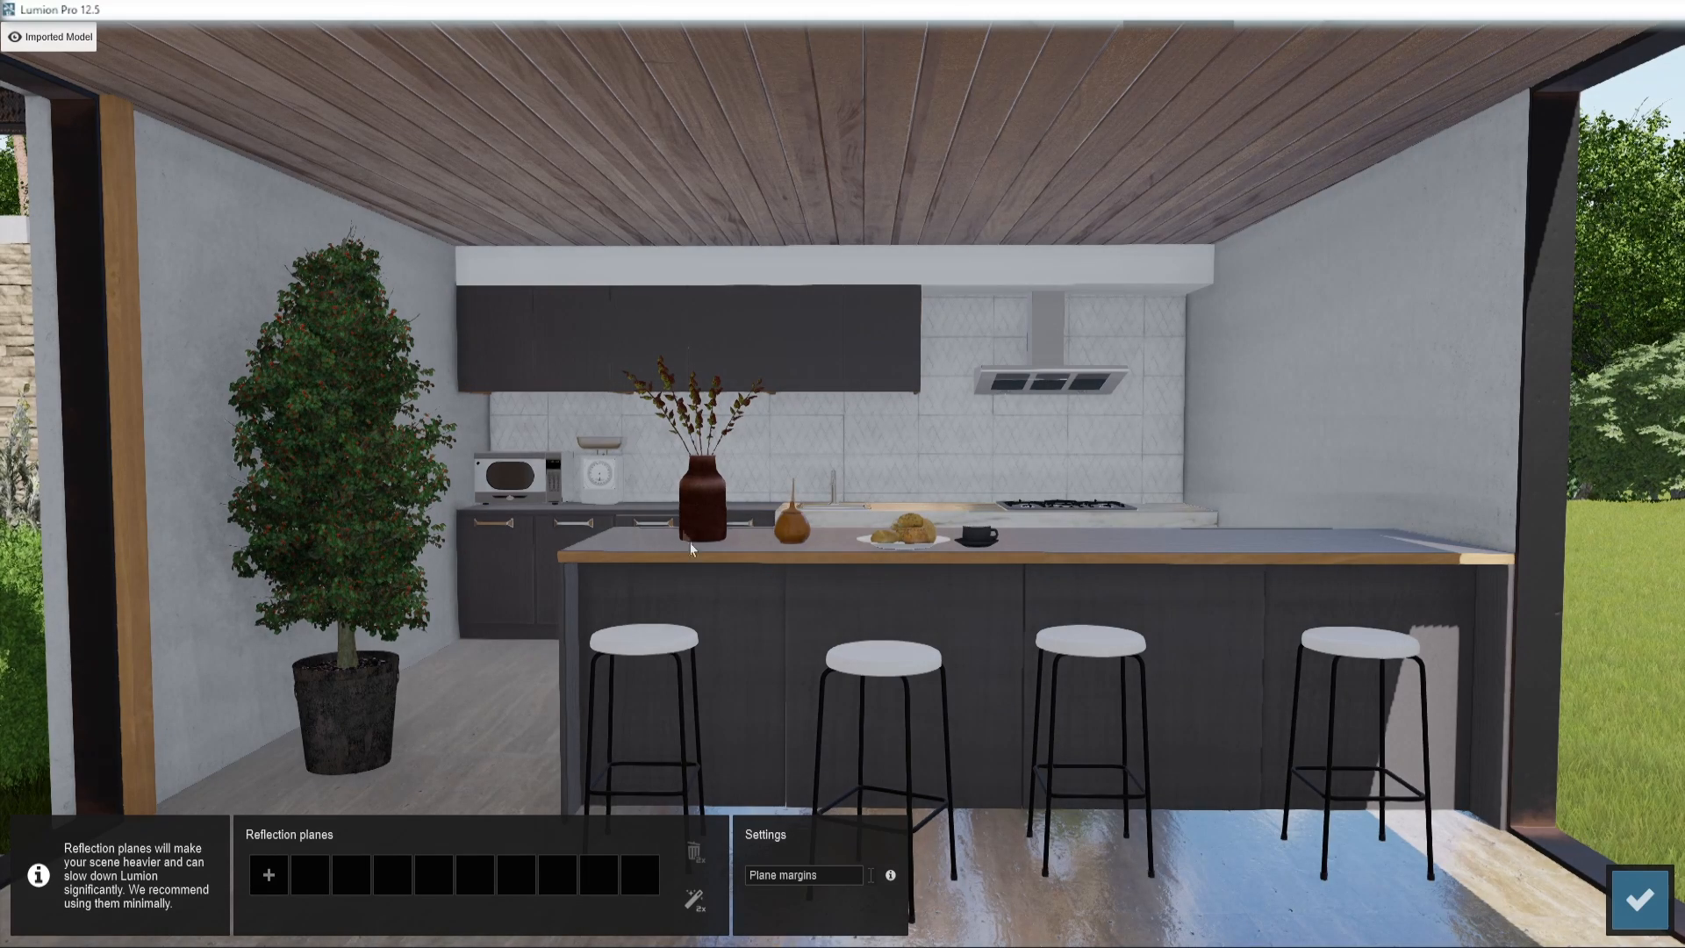
mouse_move(268, 874)
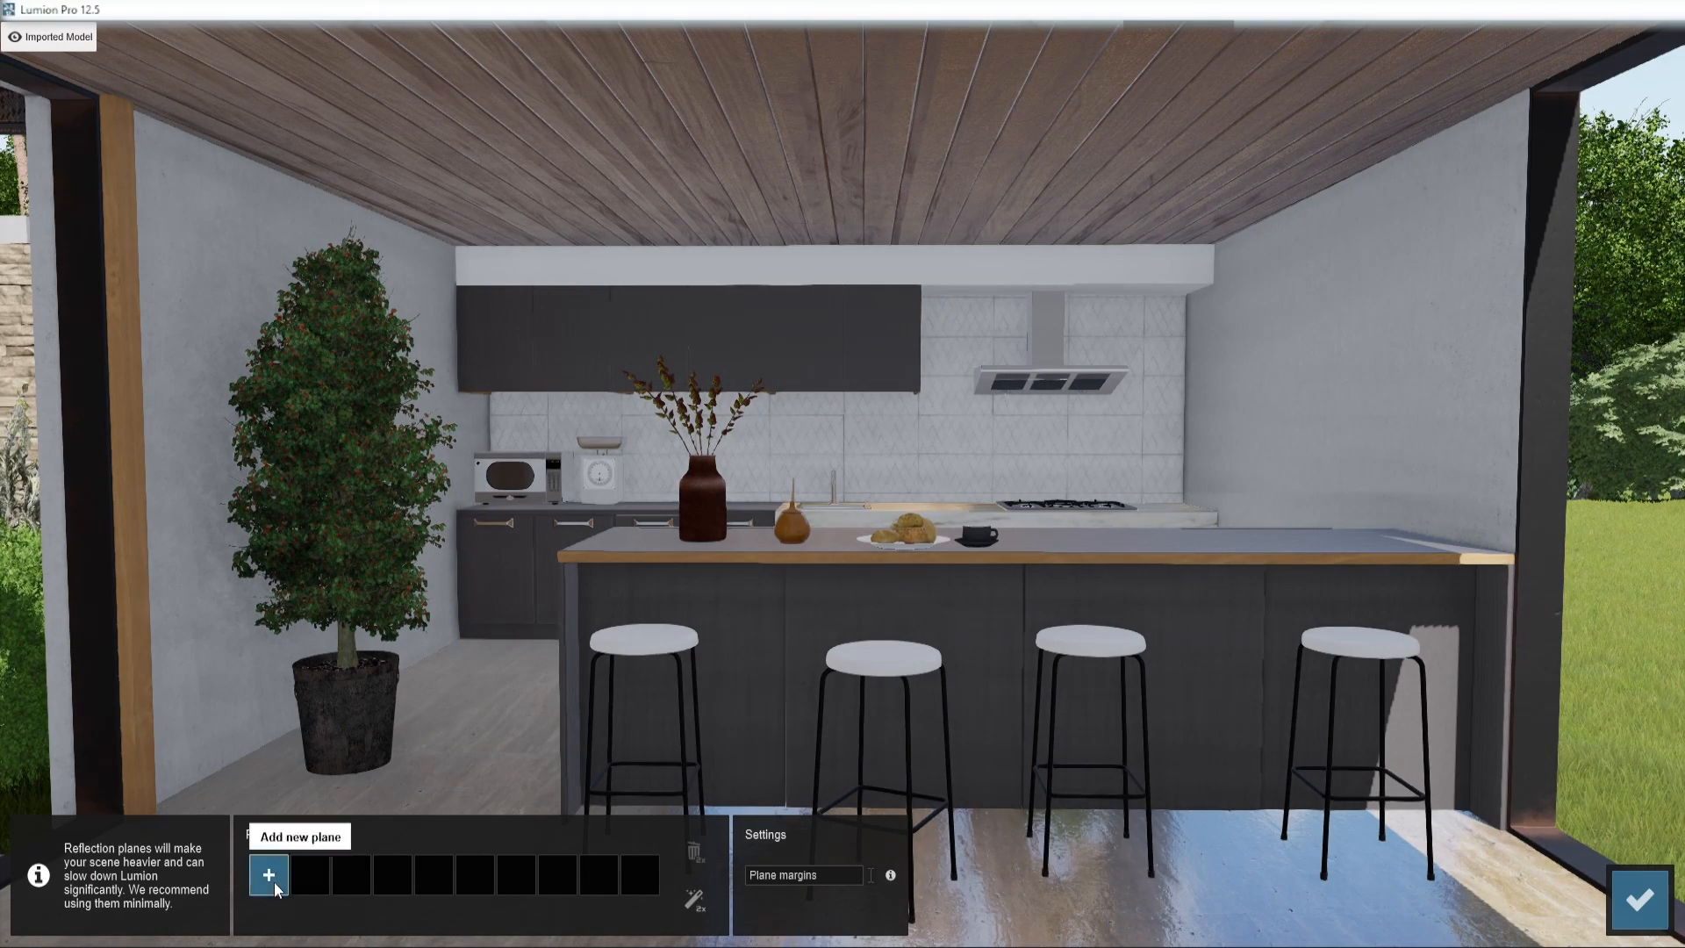
left_click(271, 872)
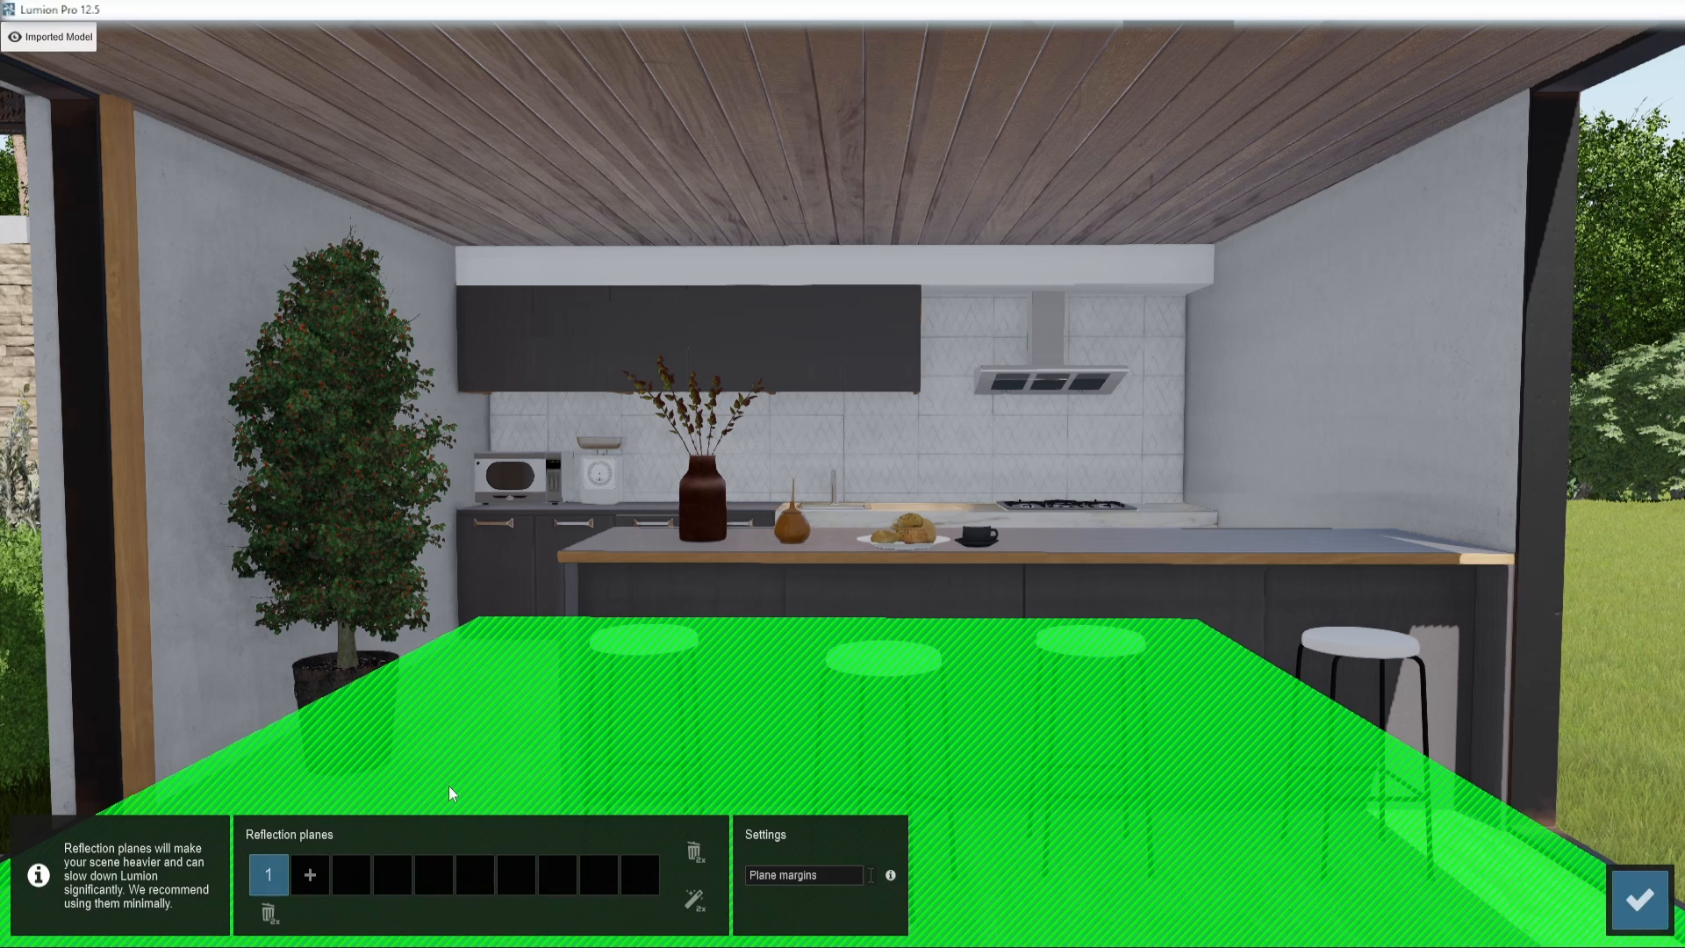
mouse_move(490, 779)
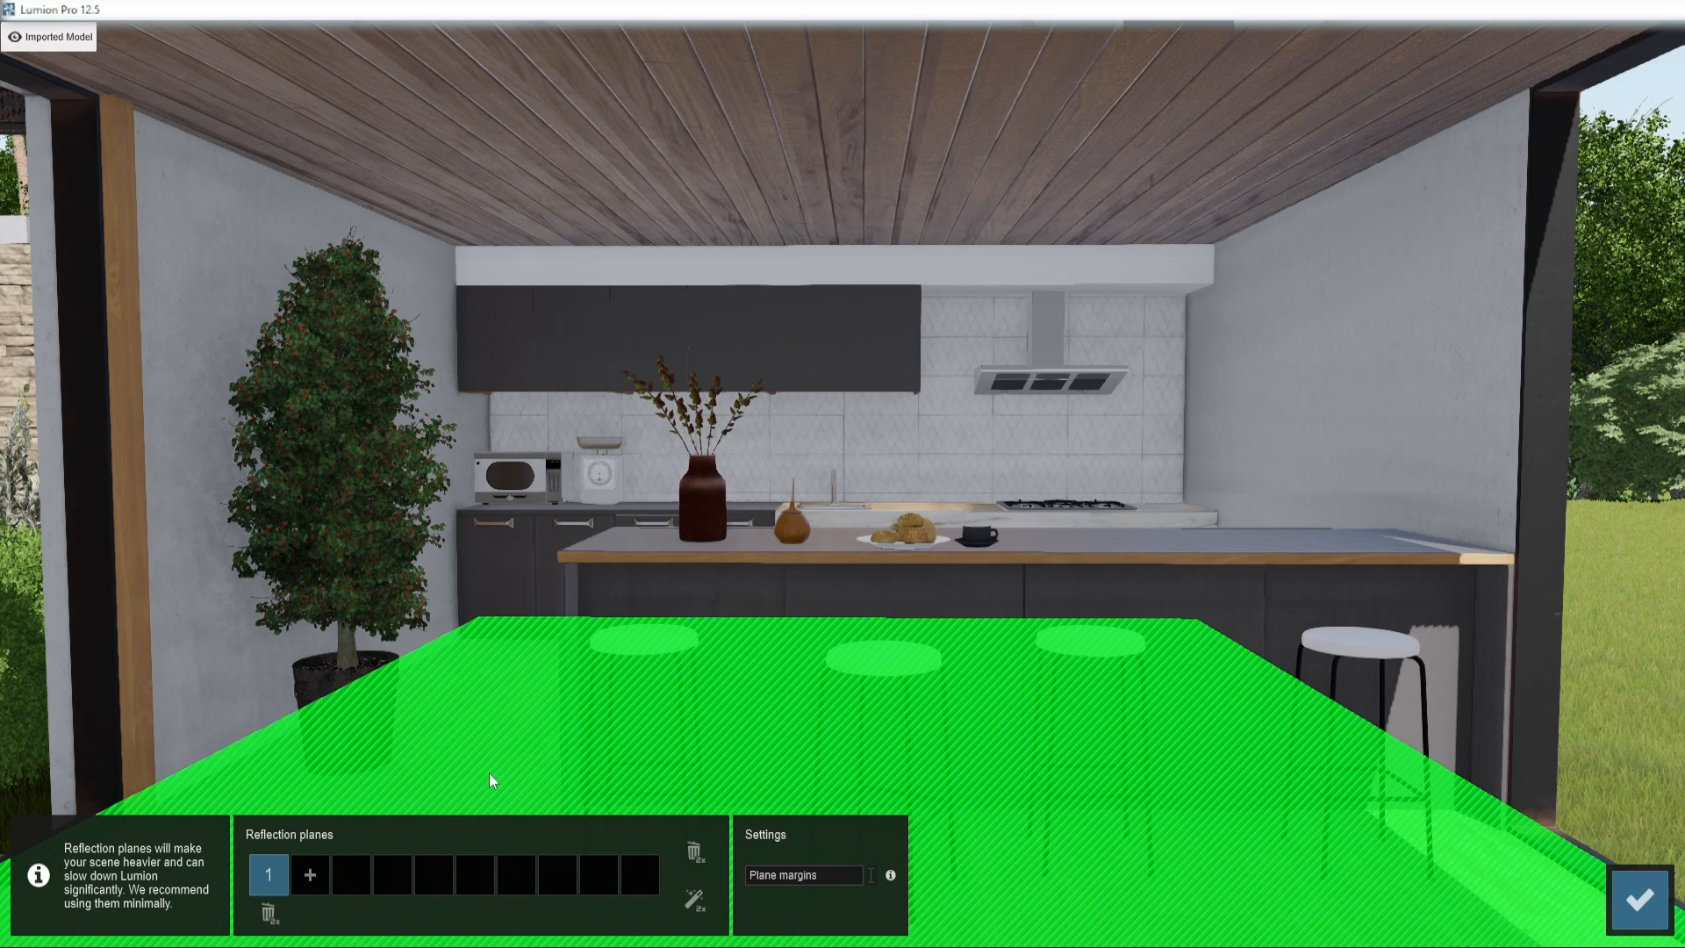
mouse_move(269, 913)
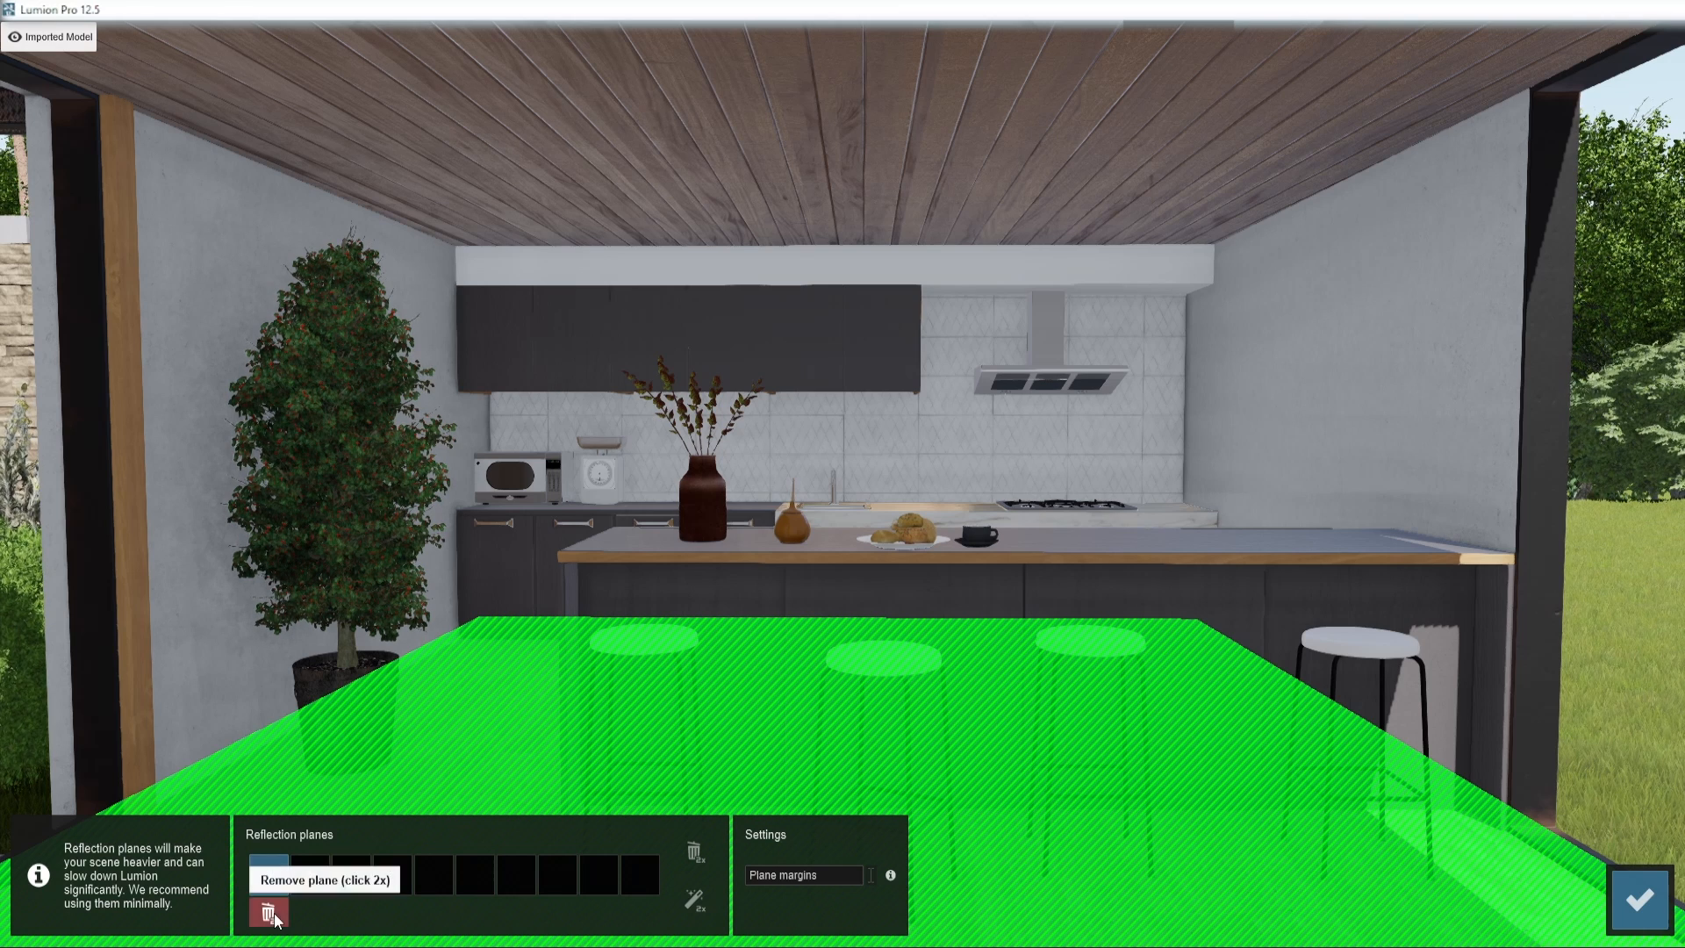
left_click(267, 911)
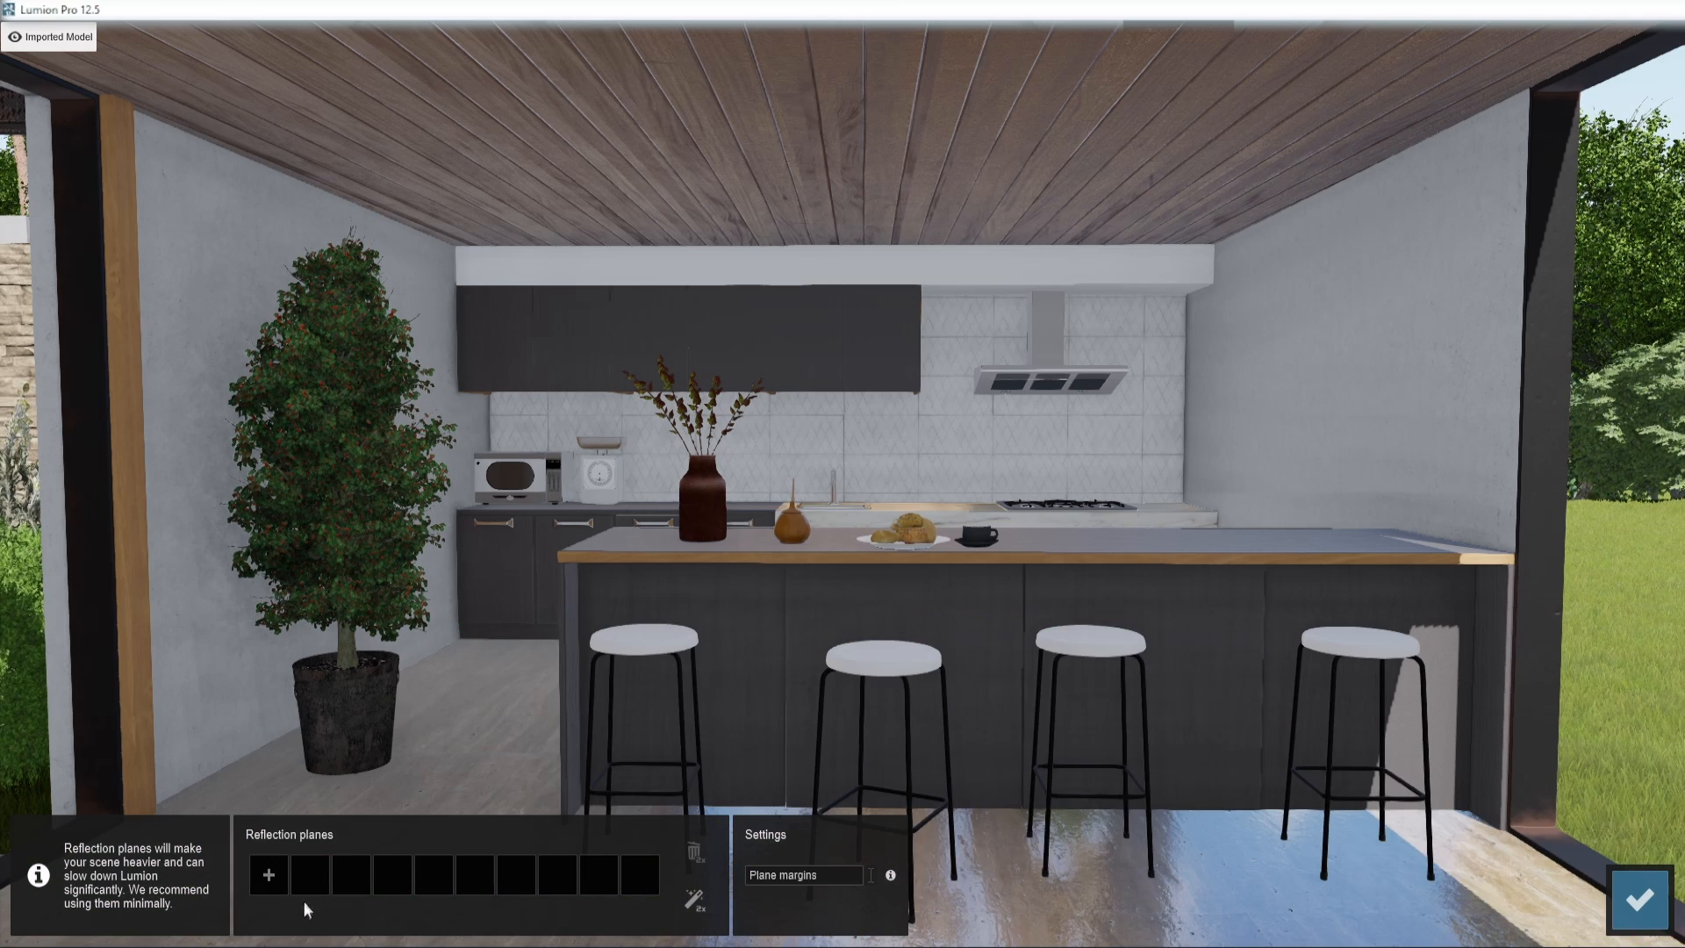
mouse_move(695, 860)
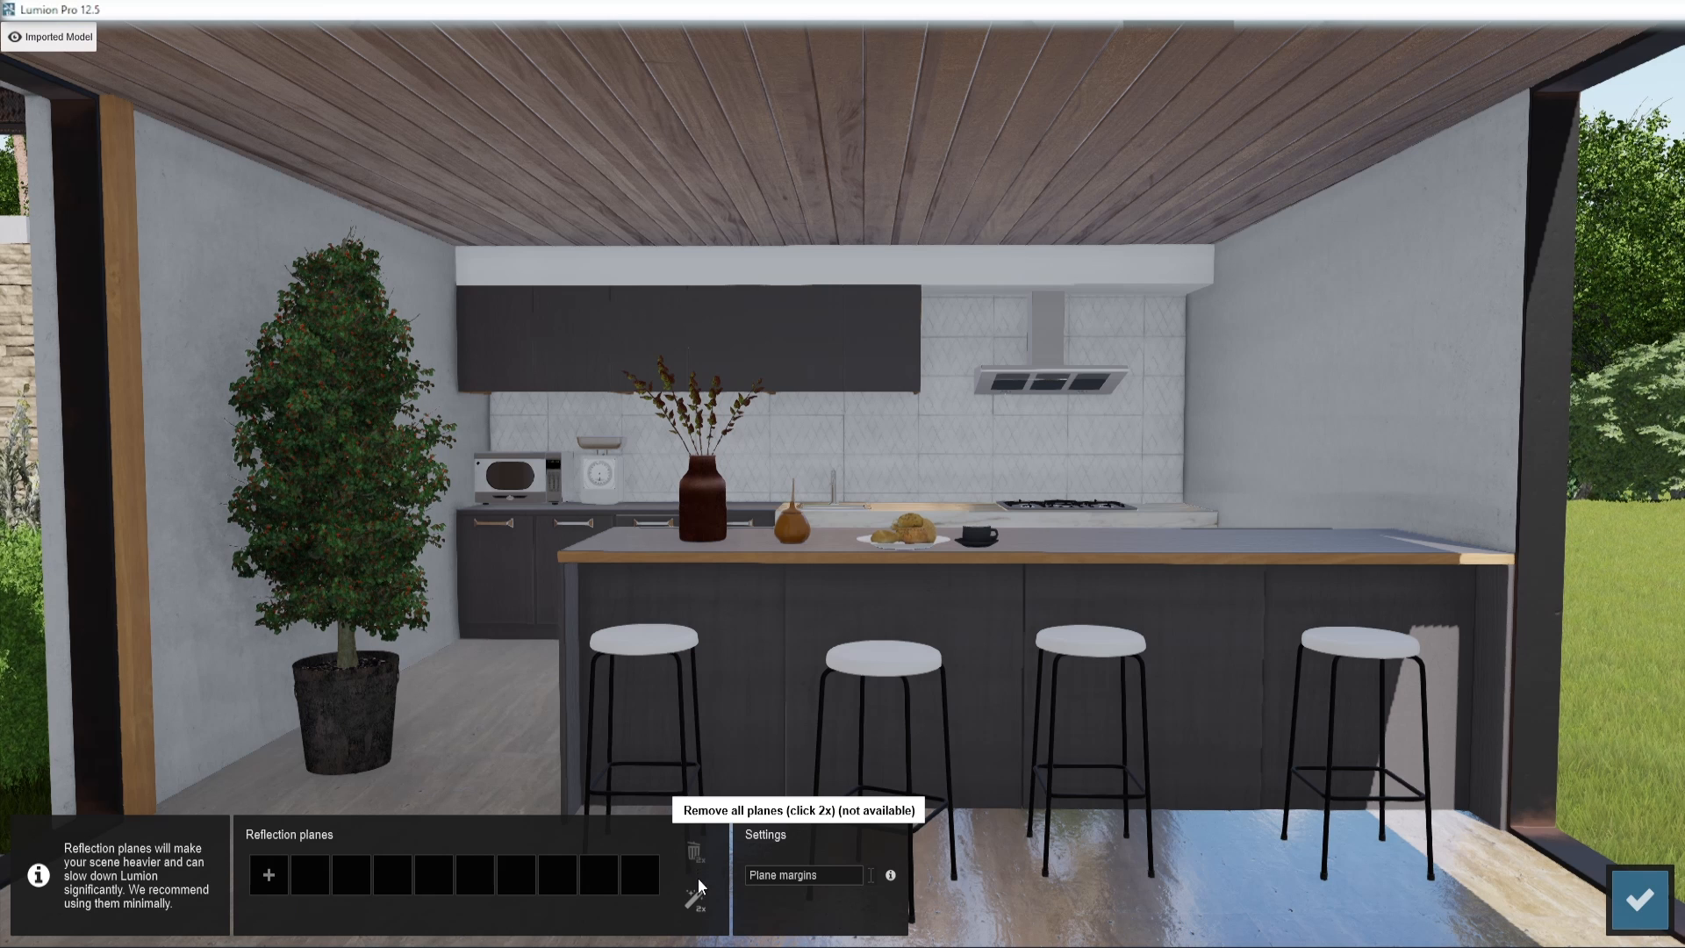
mouse_move(695, 901)
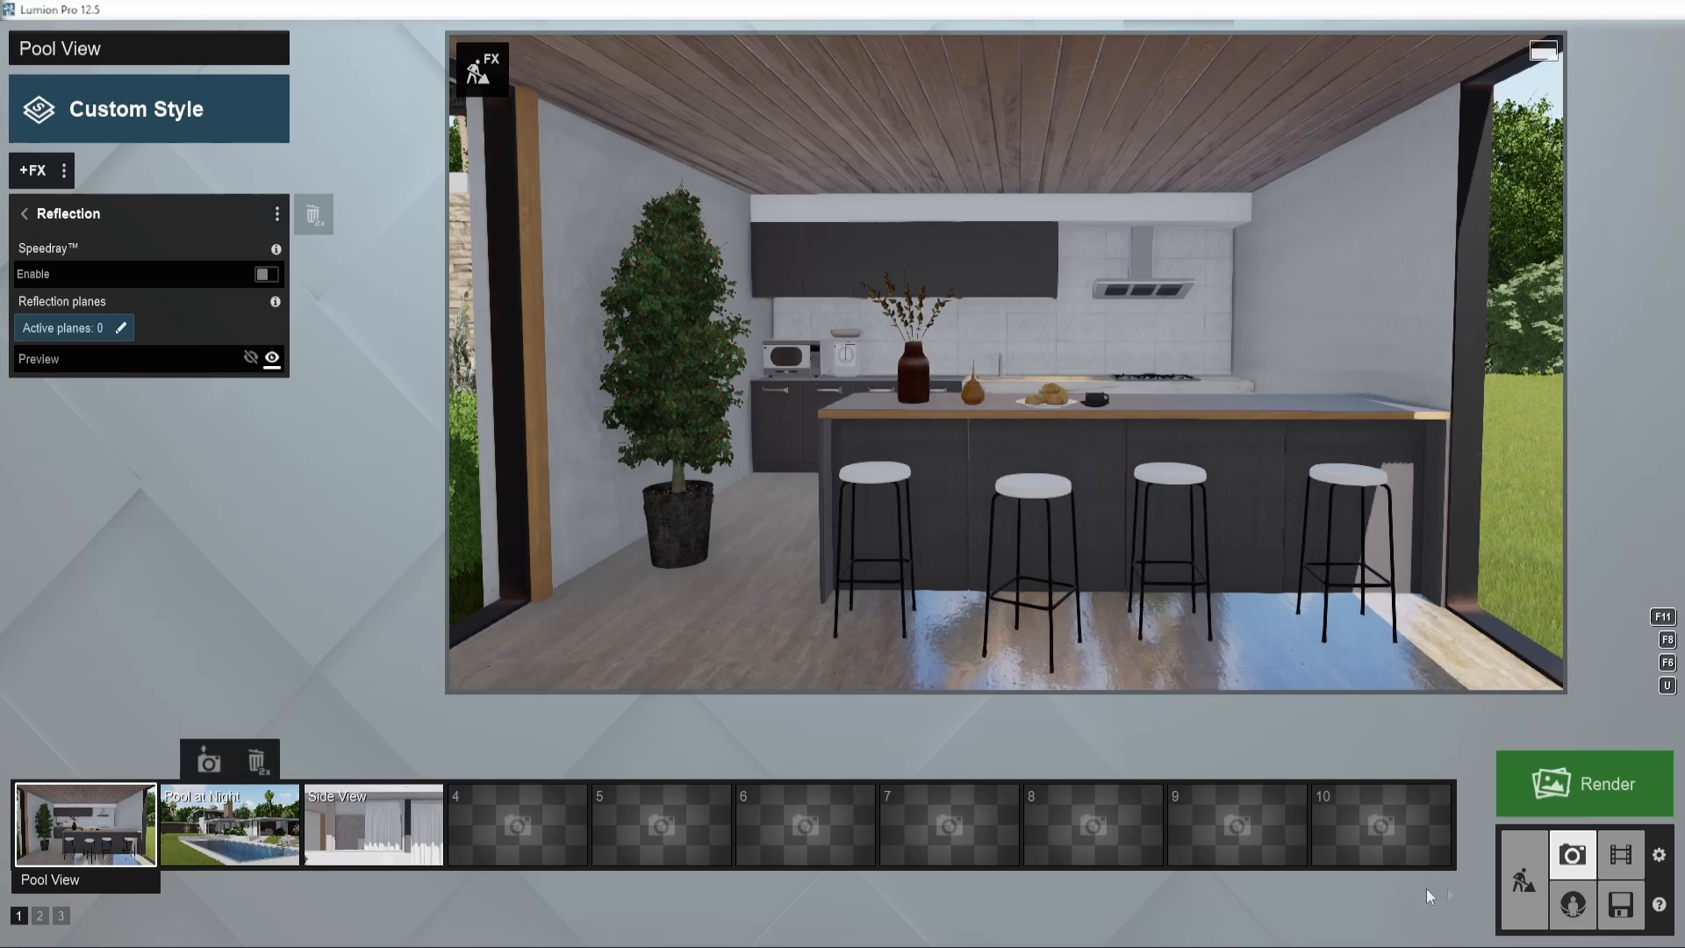
Add a Reflection effect to Side View and start editing its reflection planes.
left_click(372, 825)
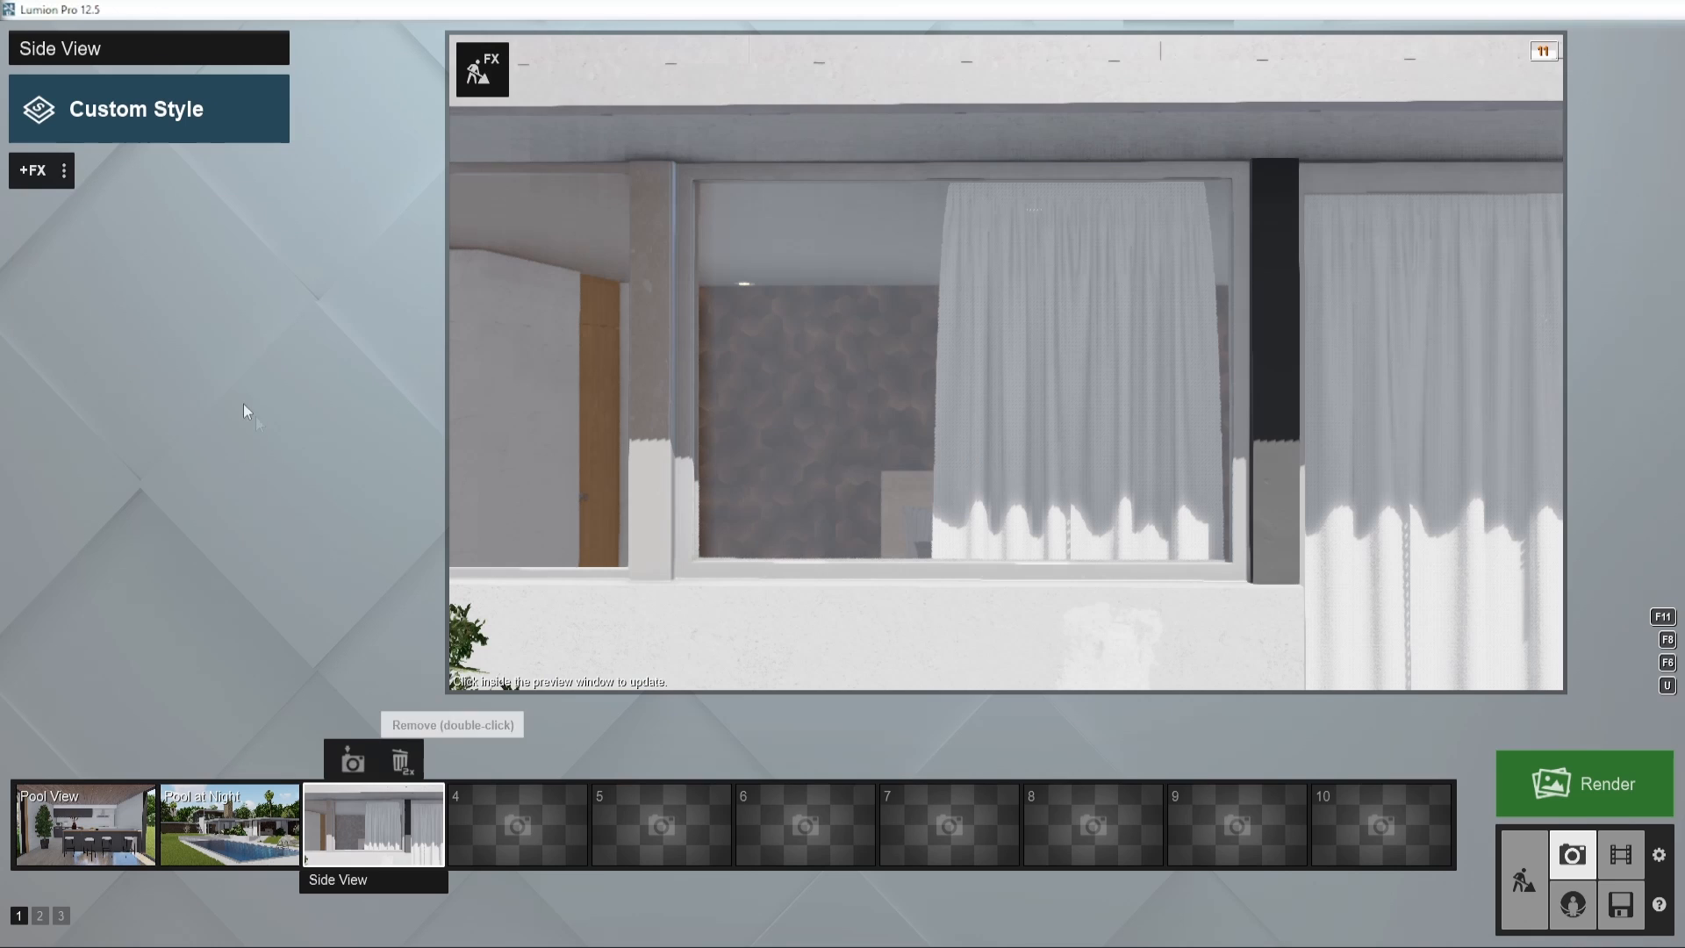
left_click(31, 170)
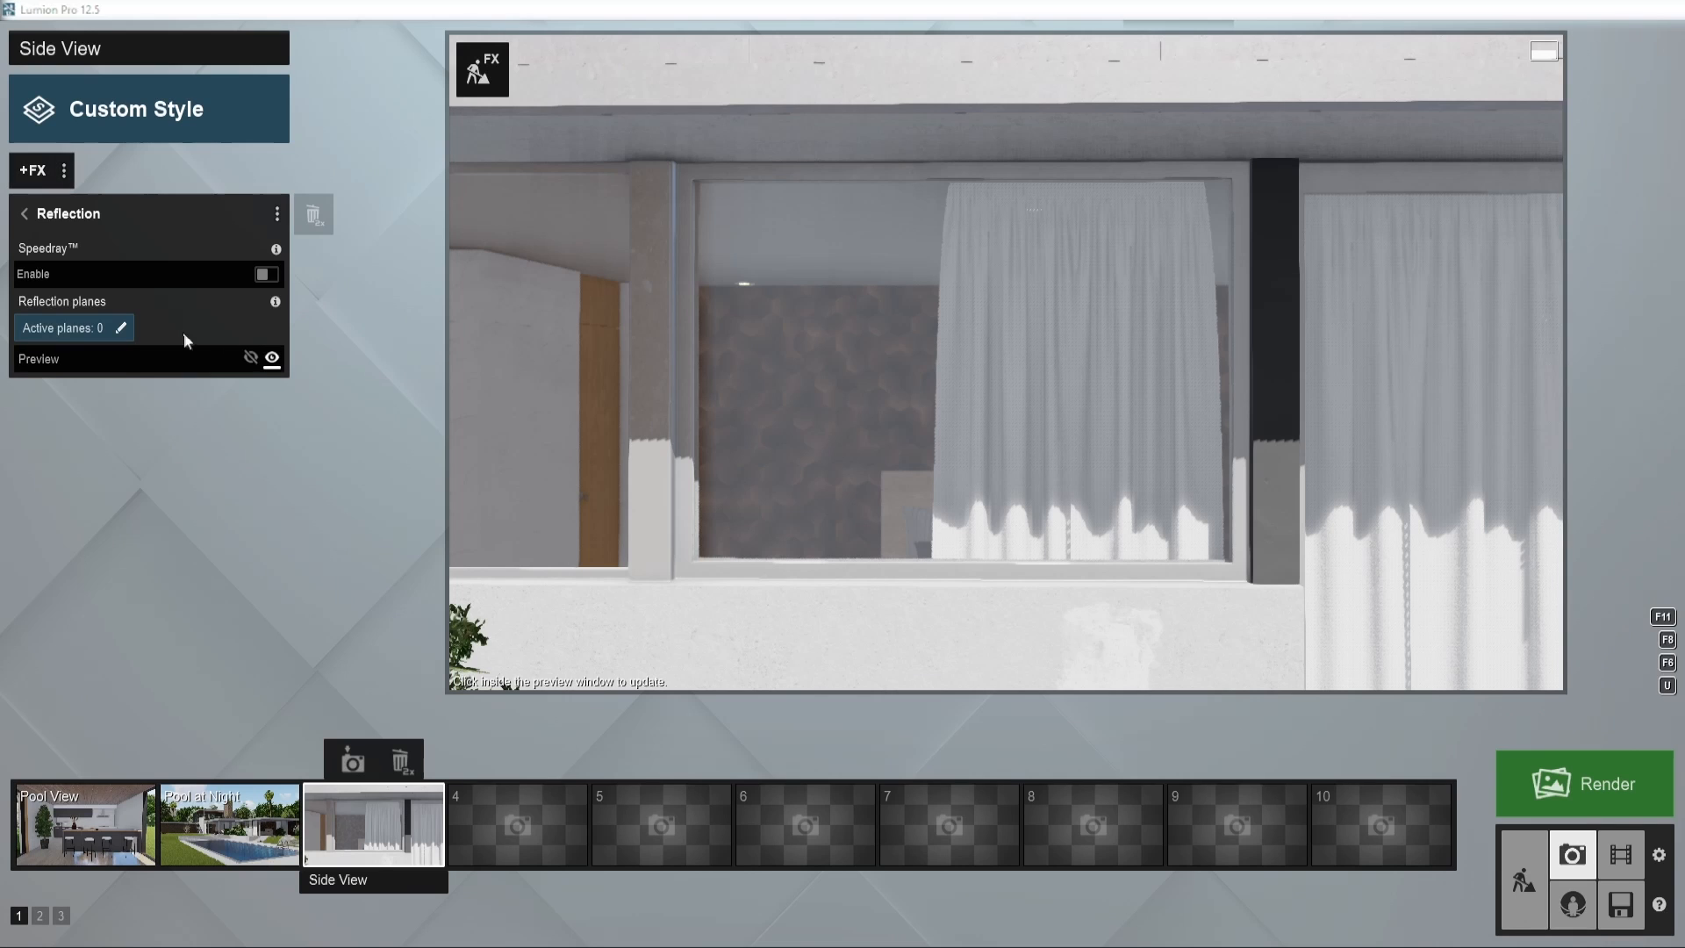
left_click(119, 328)
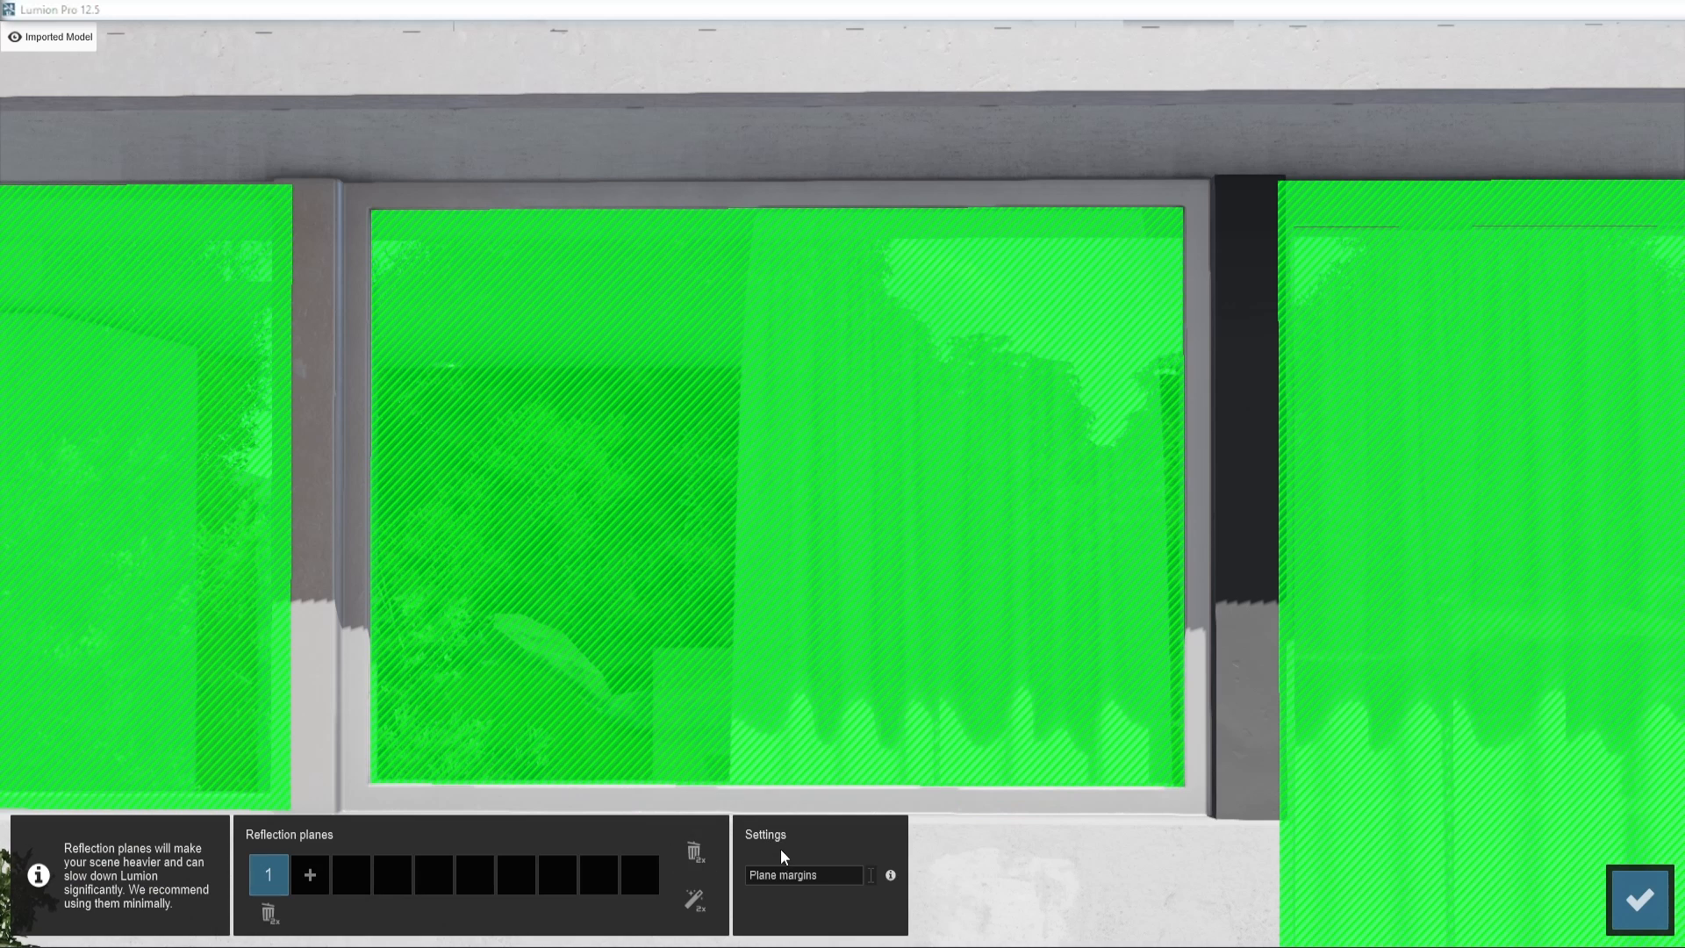
Deselect the window plane and accept it, returning to Photo mode.
left_click(802, 874)
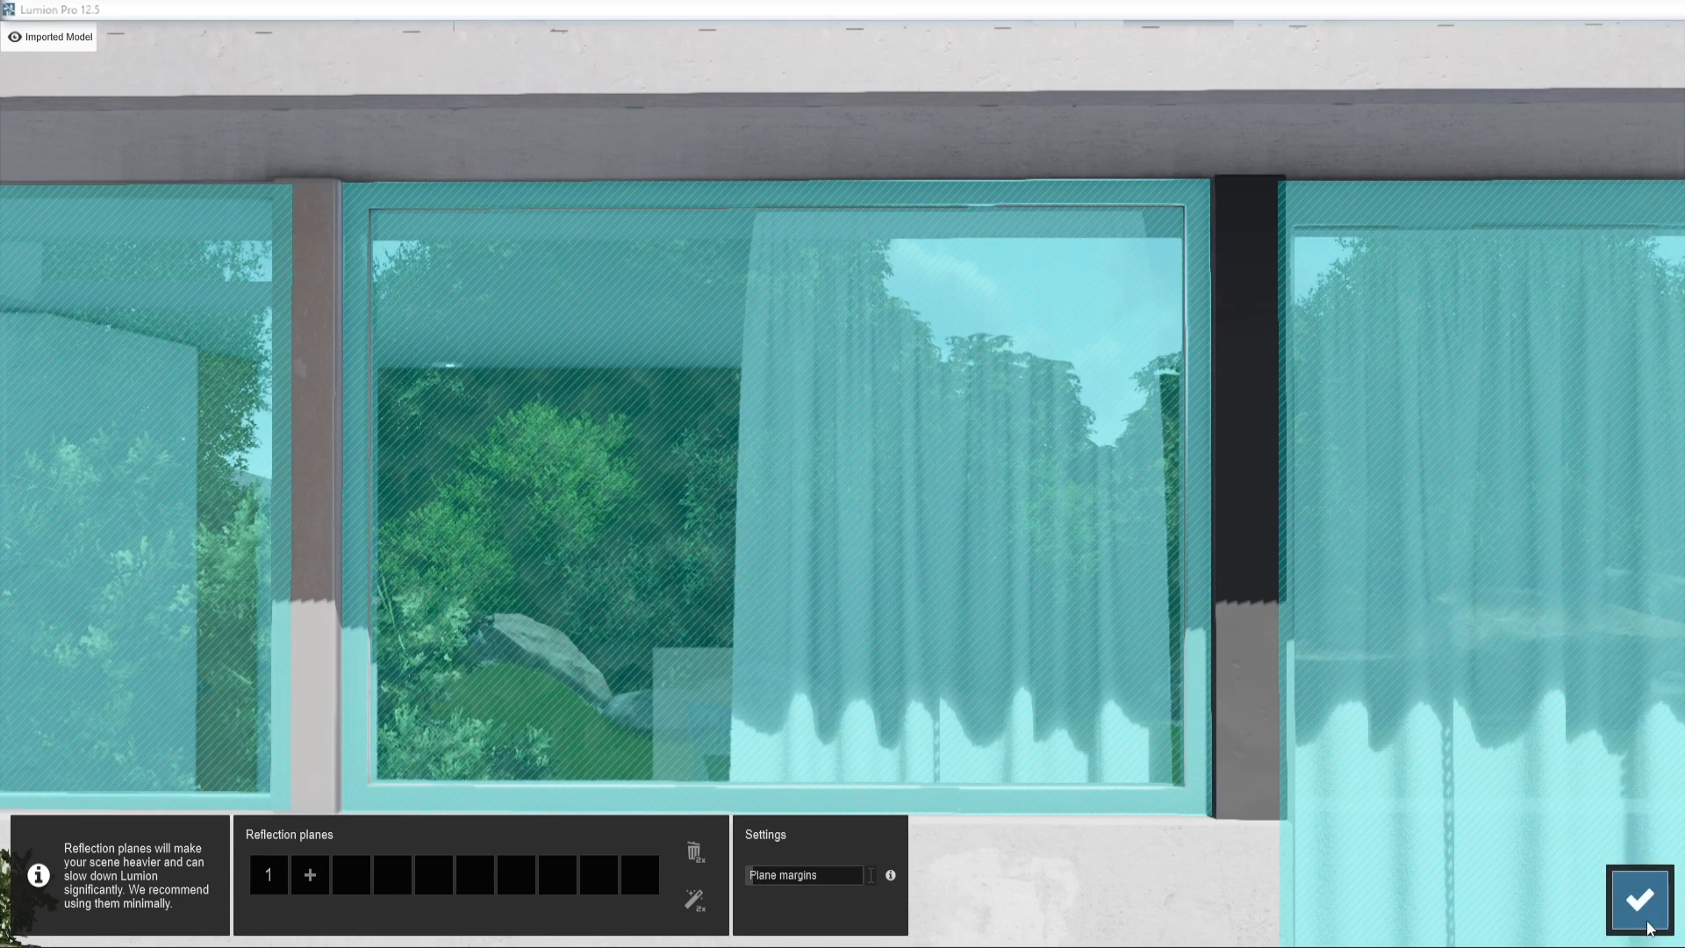
left_click(1638, 898)
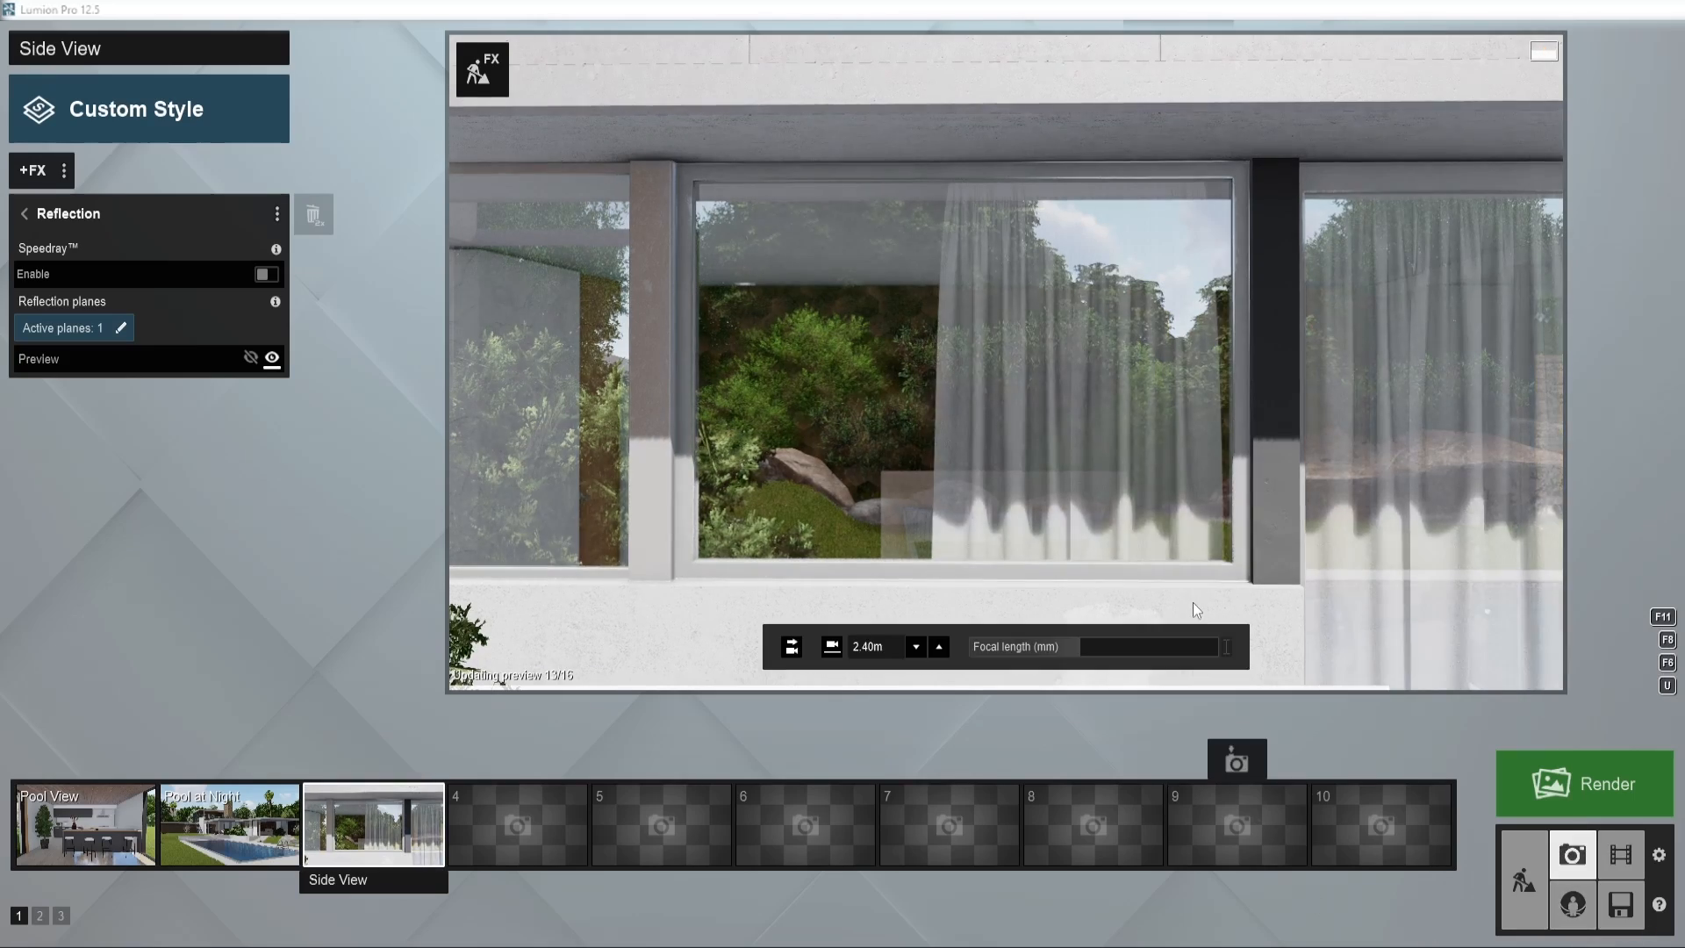